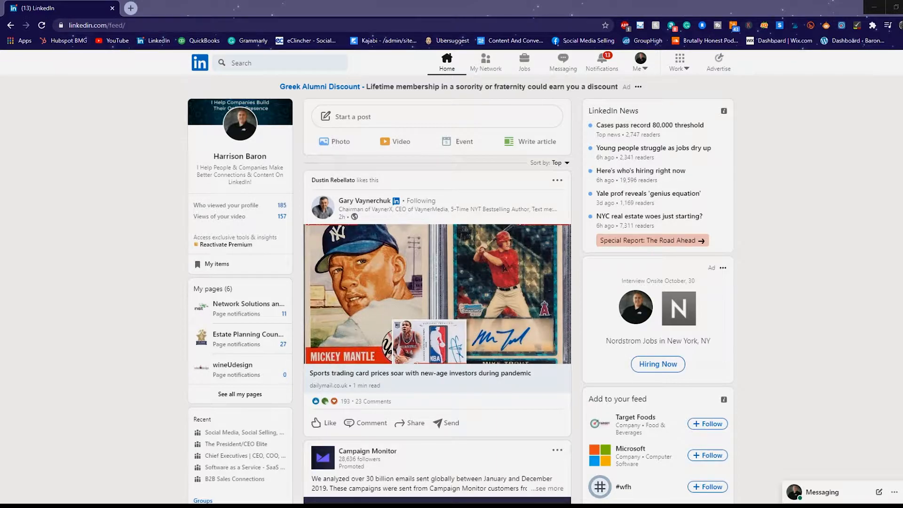
Go to the My Network page from the top navigation bar.
click(485, 60)
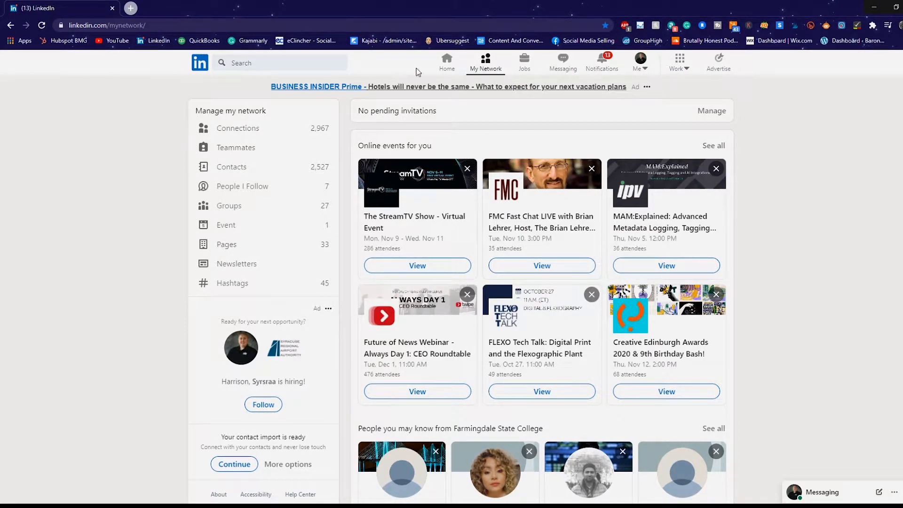
mouse_move(842, 202)
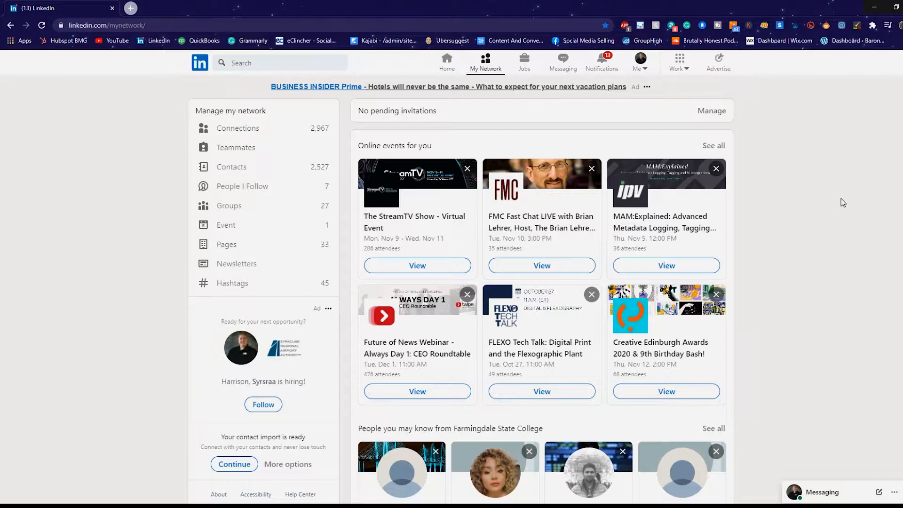
mouse_move(844, 206)
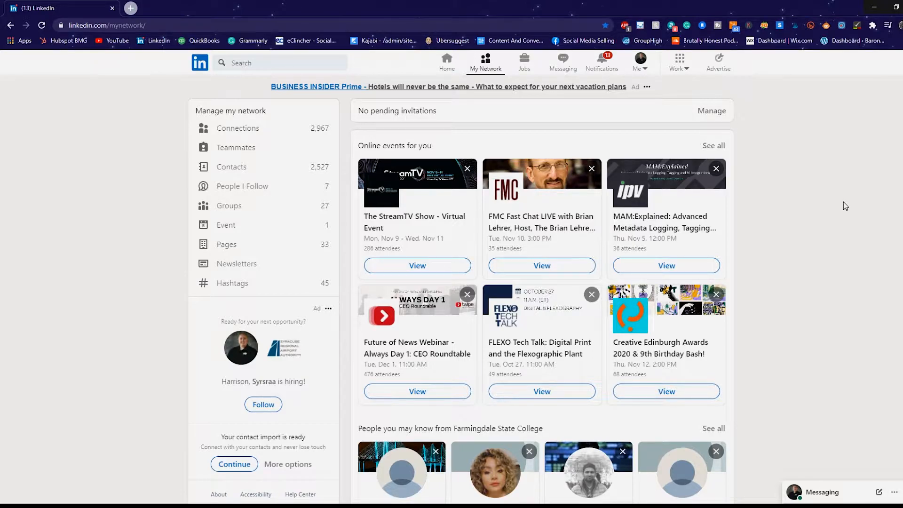
mouse_move(270, 164)
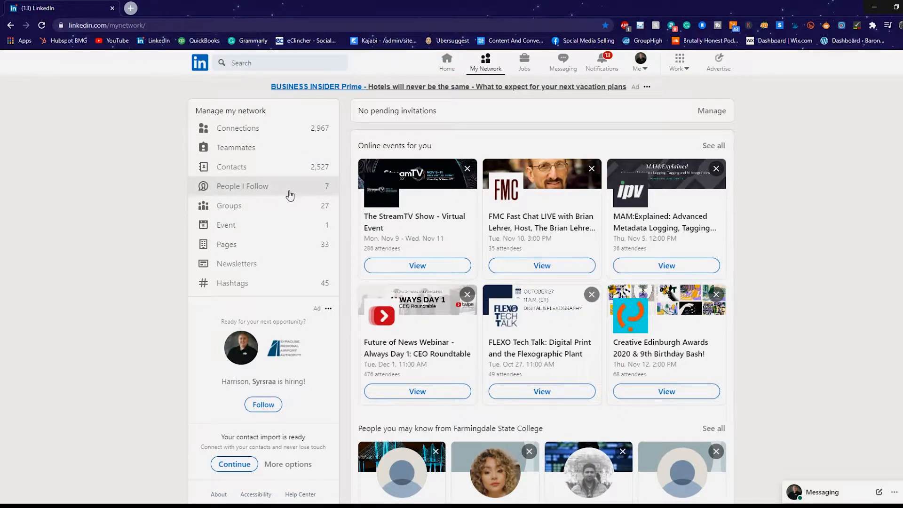
mouse_move(294, 217)
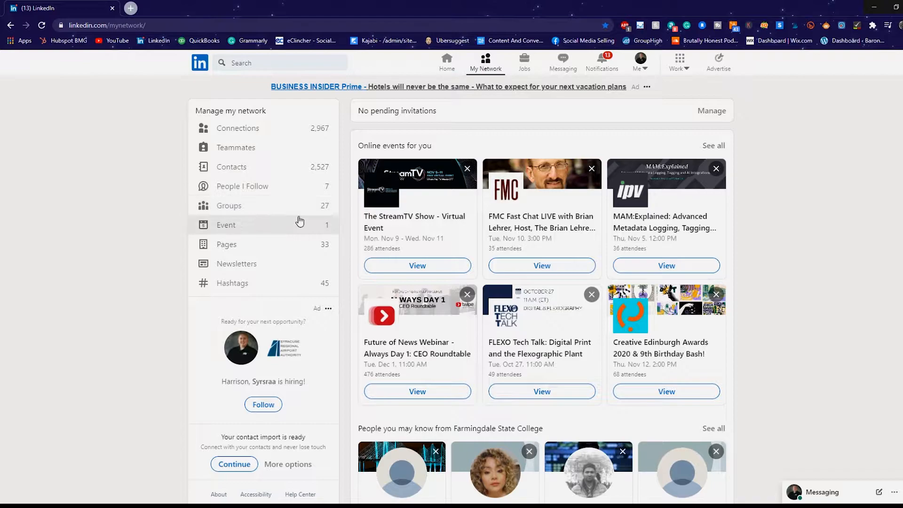
mouse_move(303, 246)
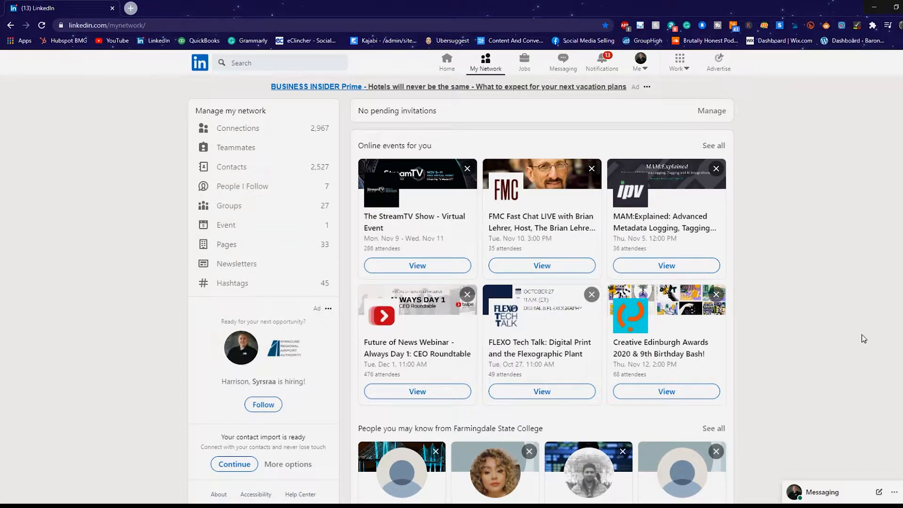
scroll(down, 3)
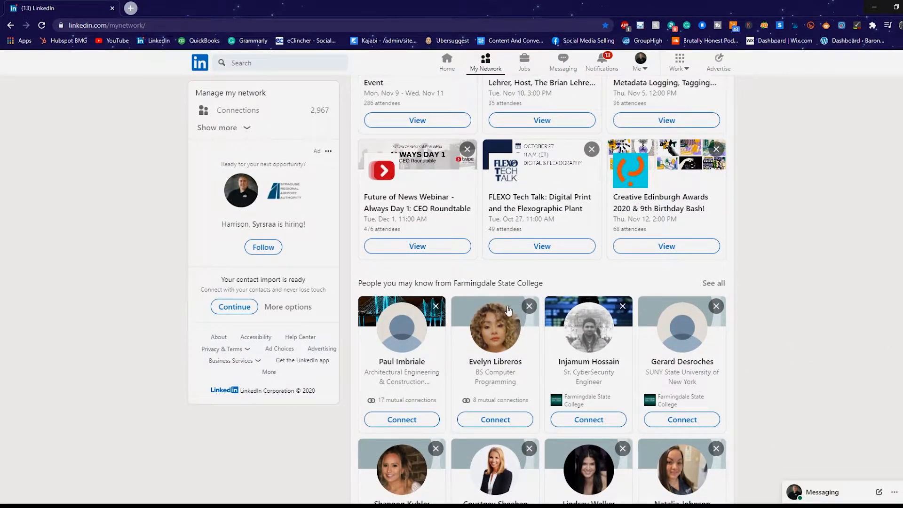
mouse_move(516, 338)
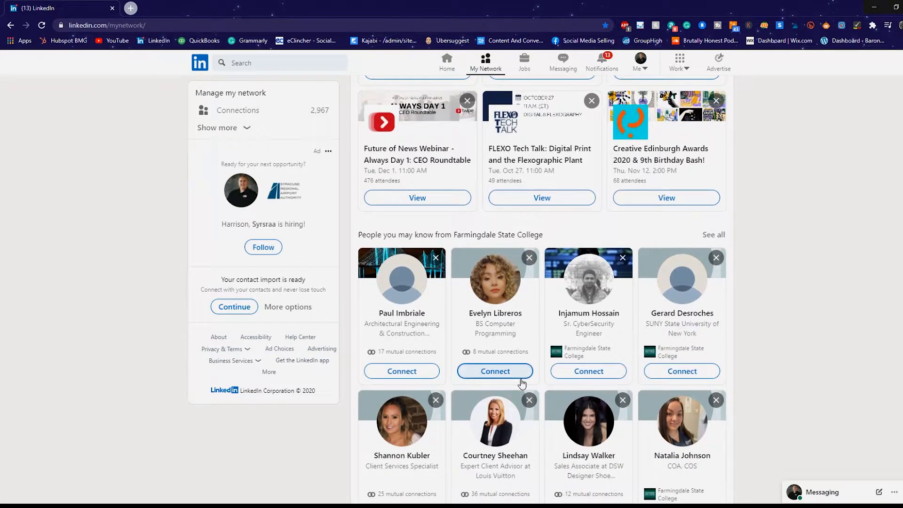
scroll(down, 3)
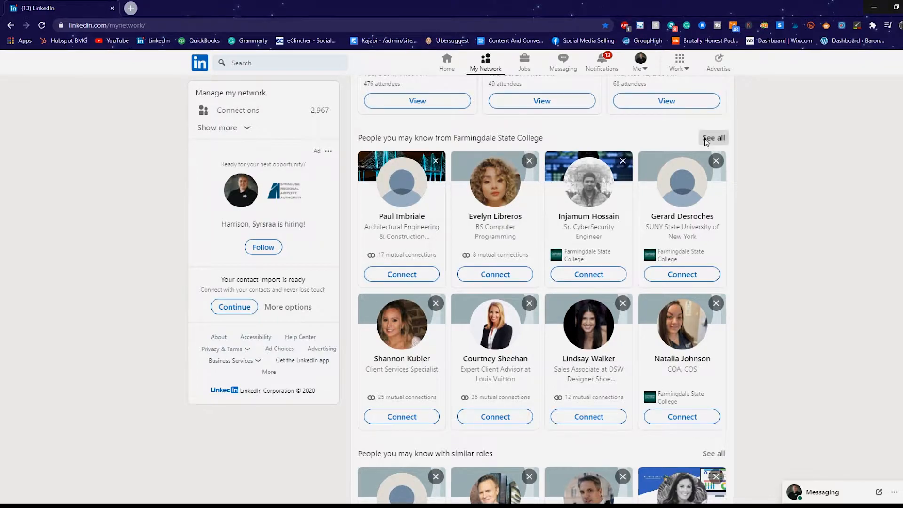
Show all Farmingdale State College suggestions and browse several rows down the list.
click(713, 137)
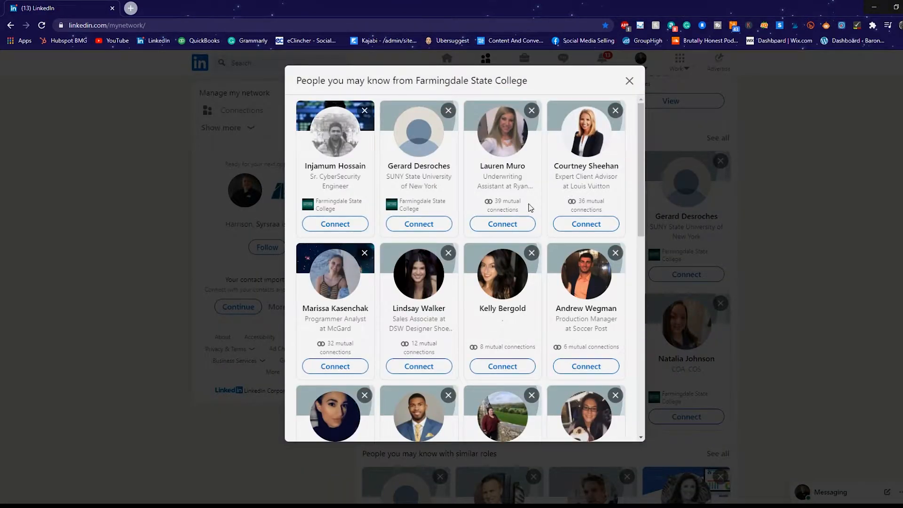
mouse_move(365, 189)
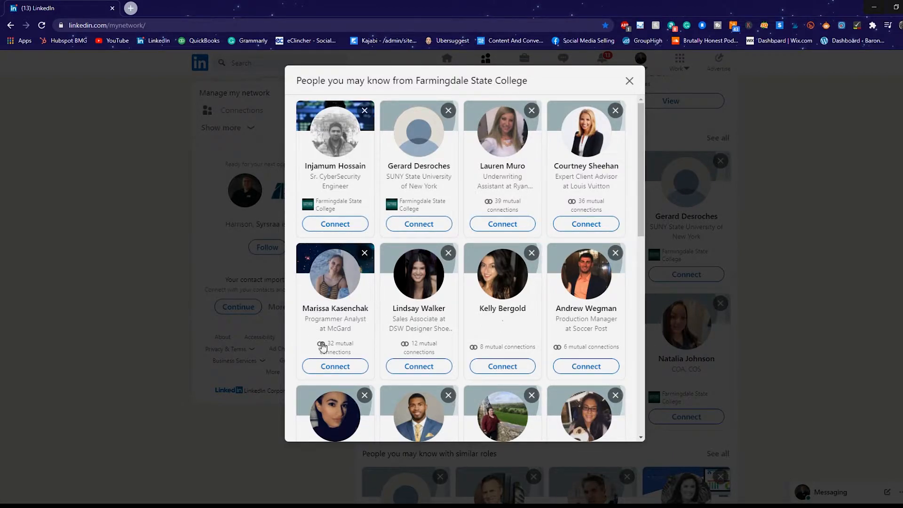
mouse_move(350, 338)
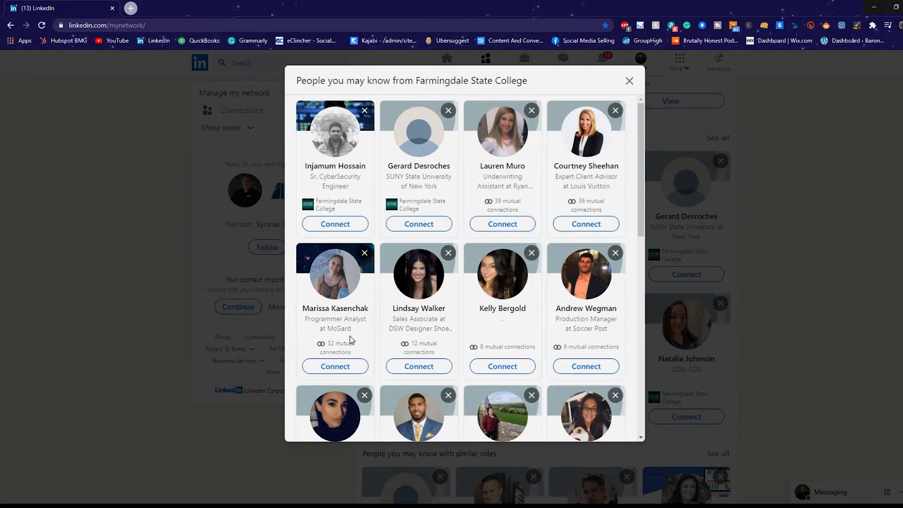
mouse_move(422, 335)
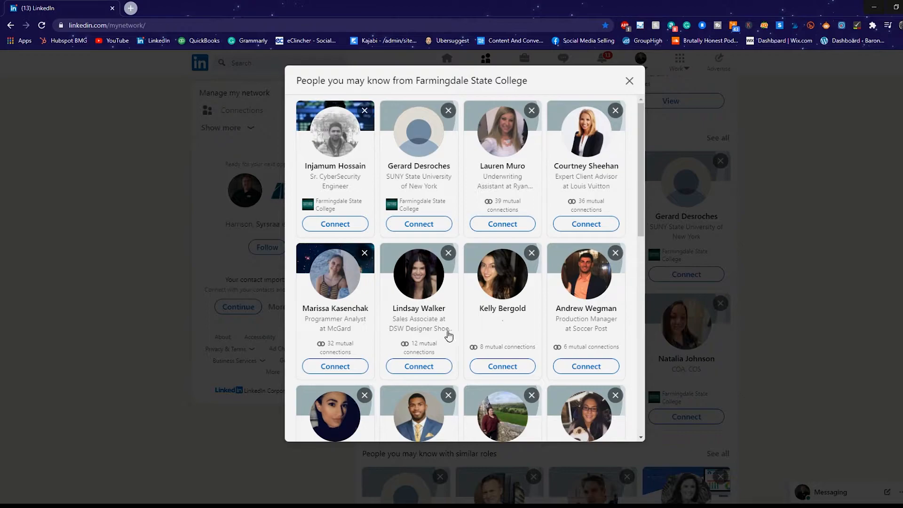
scroll(down, 3)
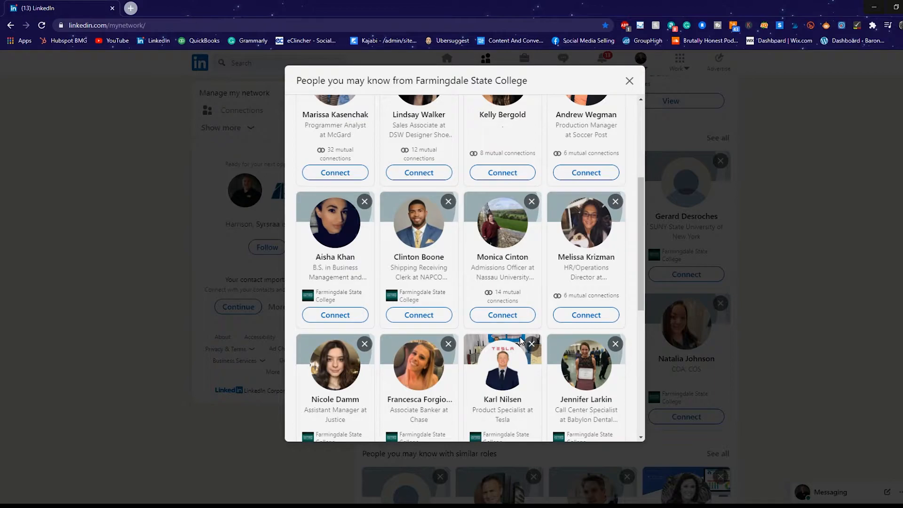
scroll(down, 3)
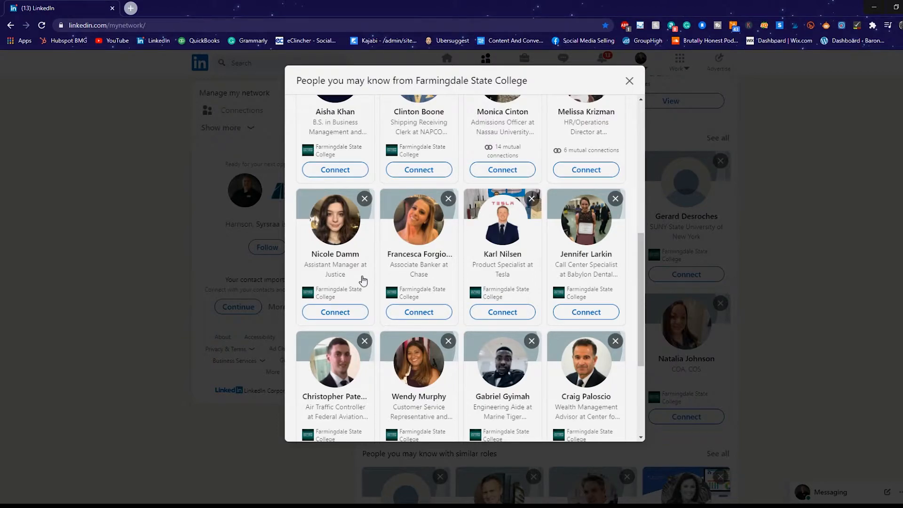
scroll(down, 3)
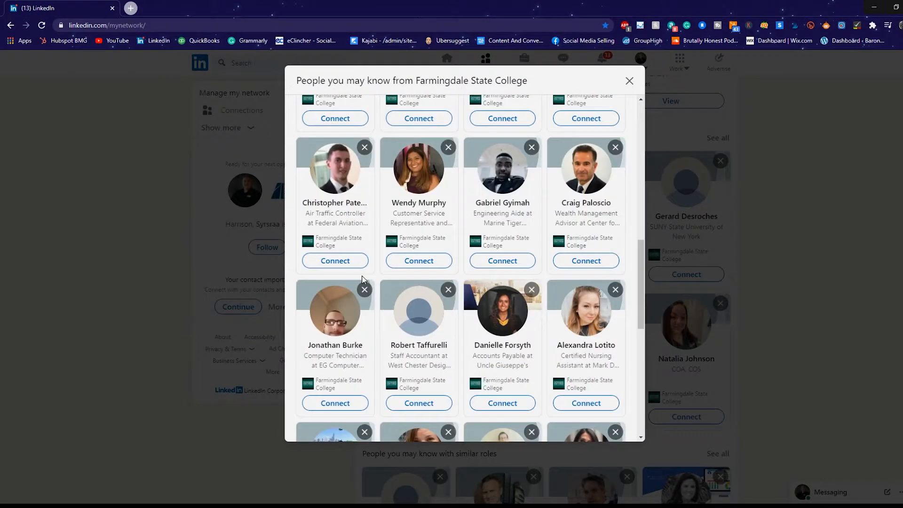
mouse_move(364, 290)
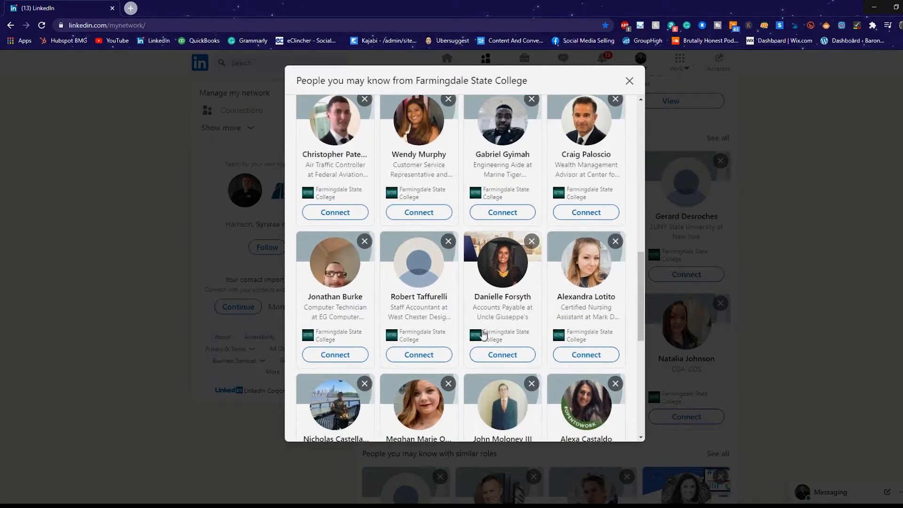
scroll(down, 3)
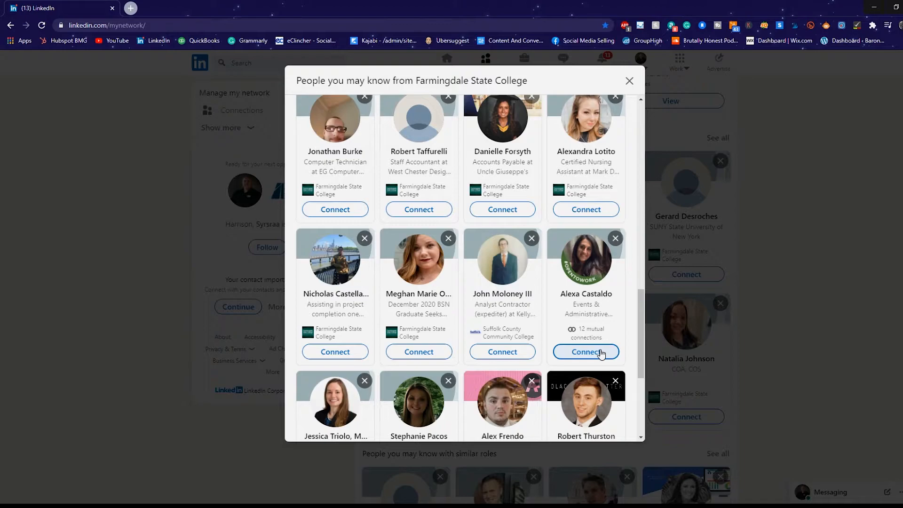
scroll(down, 3)
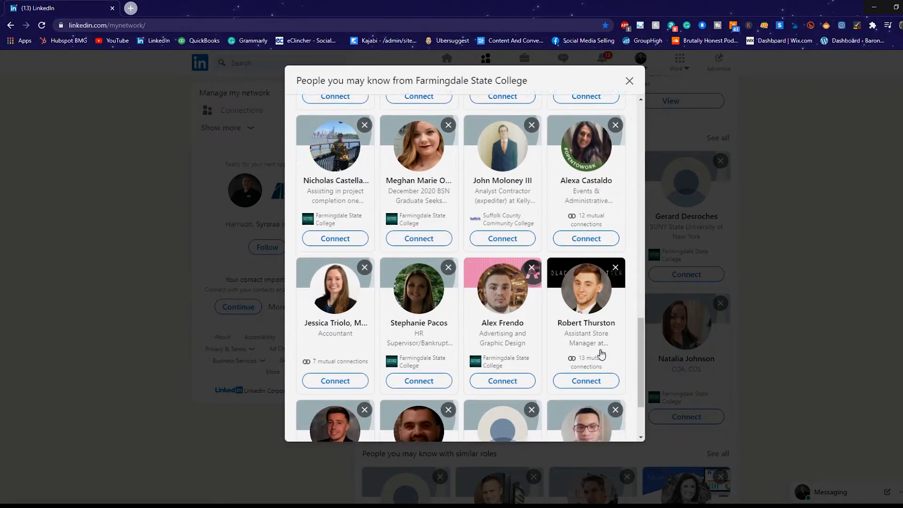
scroll(down, 3)
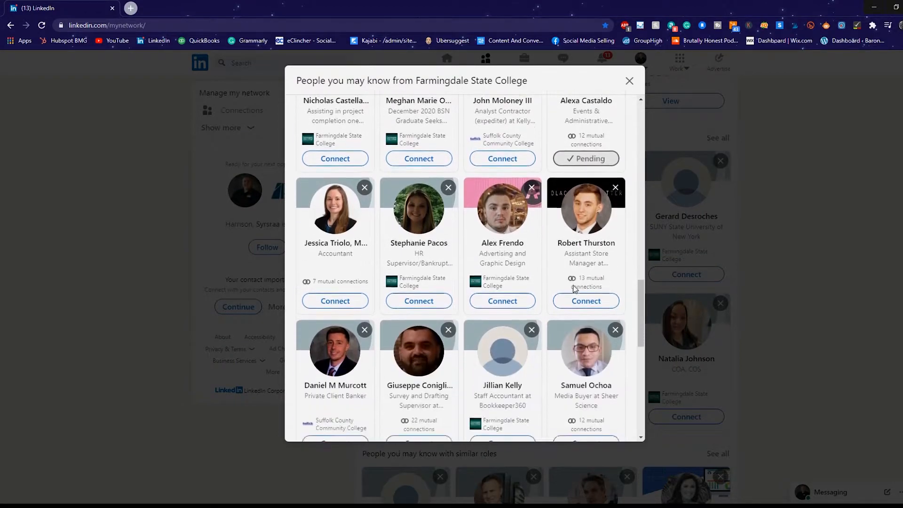
scroll(down, 3)
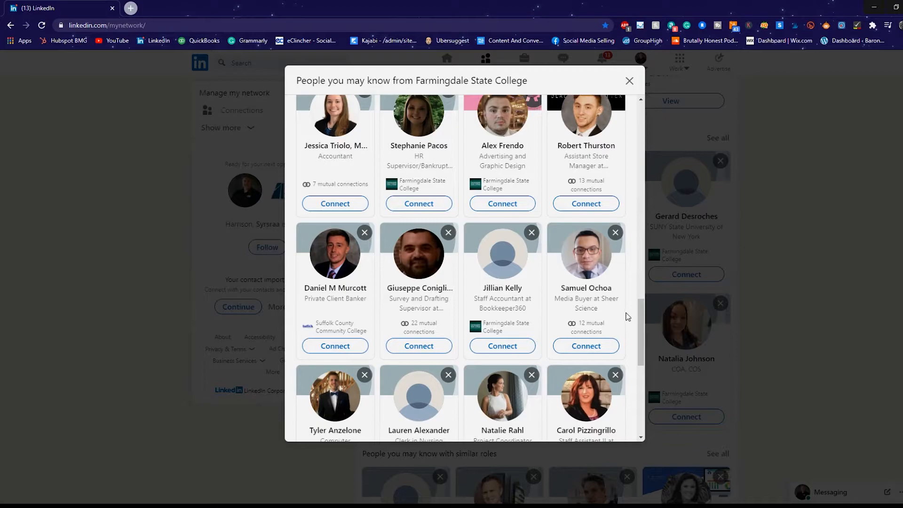
mouse_move(622, 319)
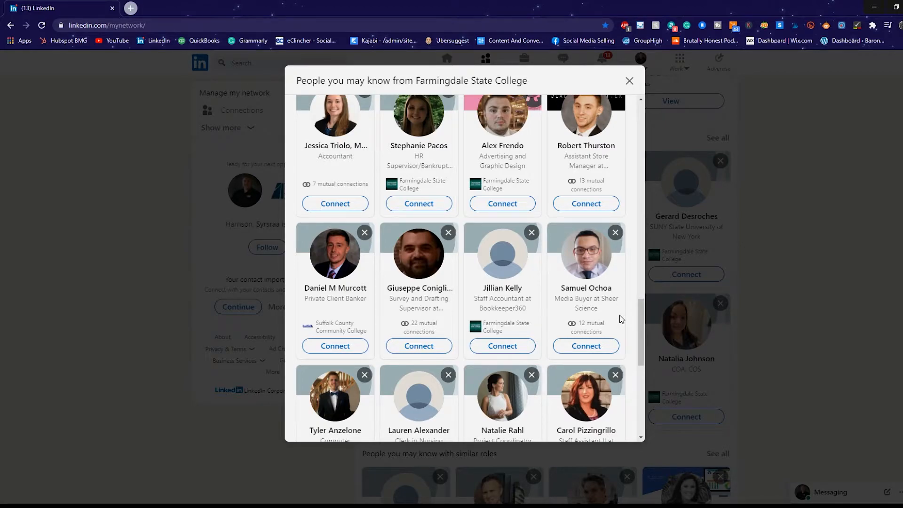
scroll(down, 3)
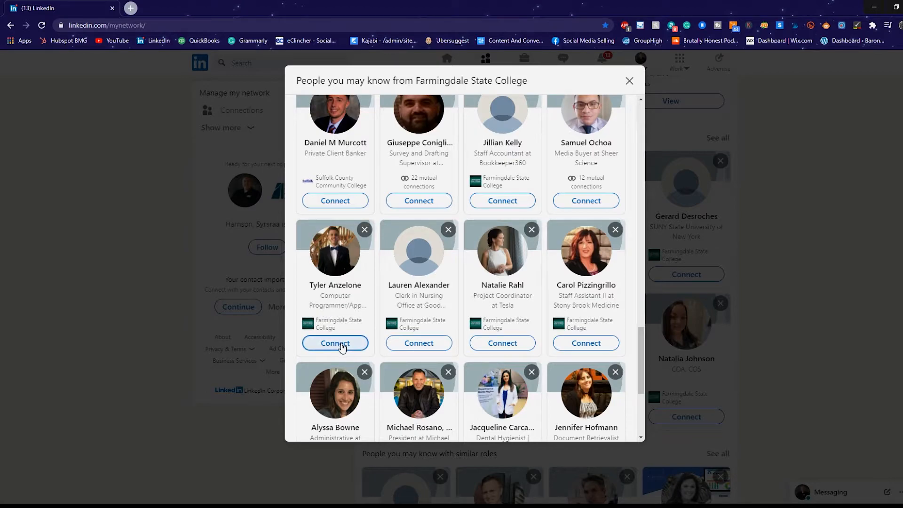
click(335, 342)
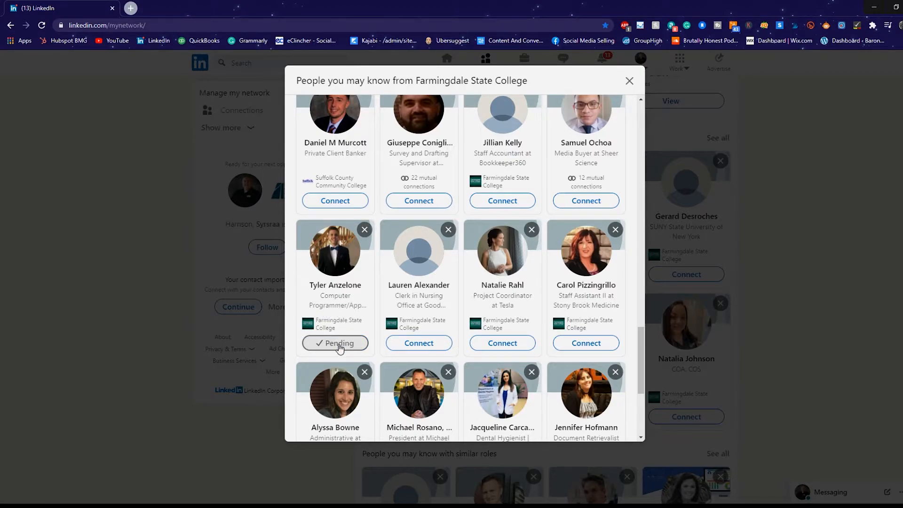
Look through the remaining Farmingdale suggestions and close the list.
scroll(down, 3)
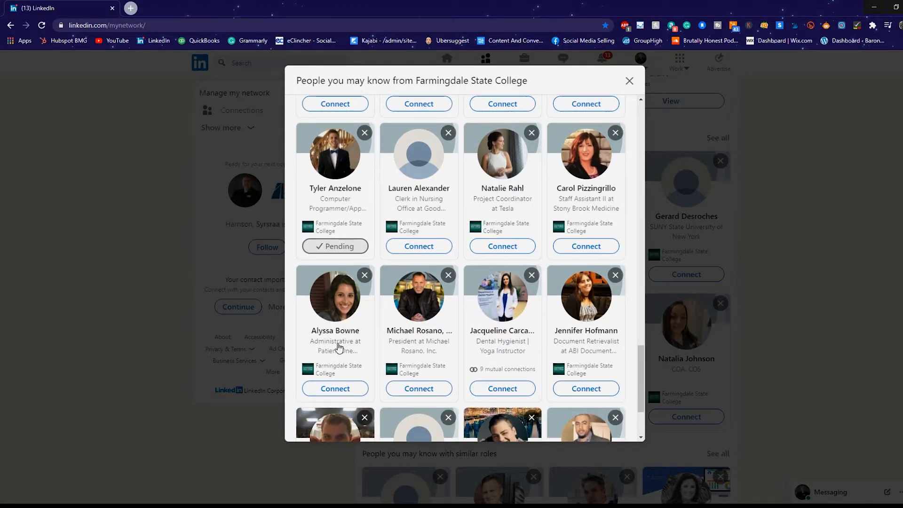
scroll(down, 3)
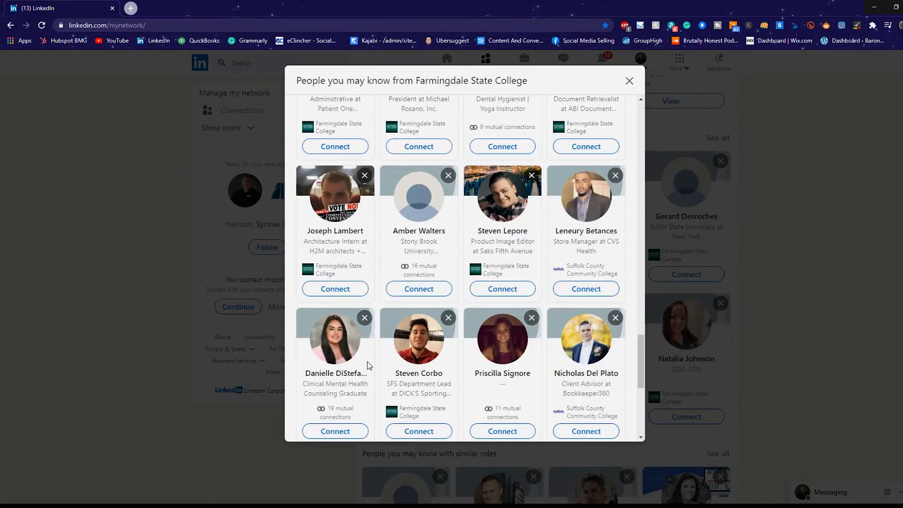
scroll(down, 3)
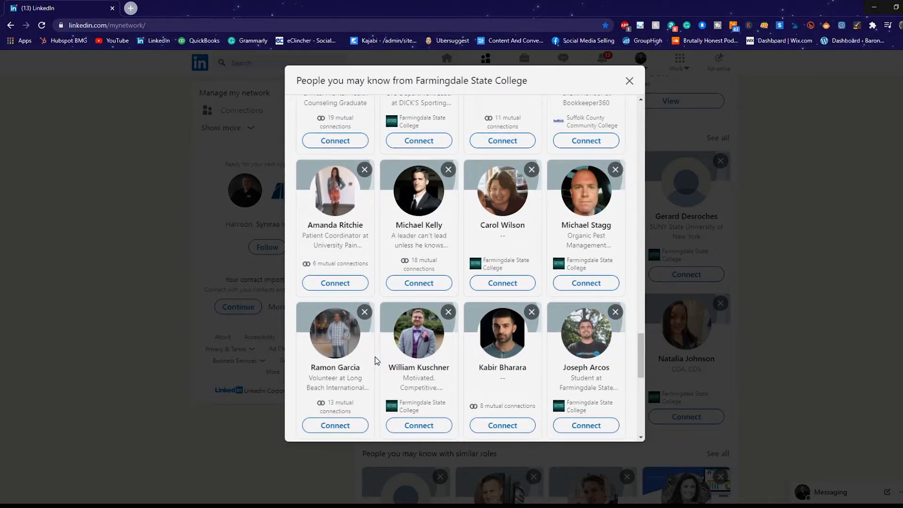
scroll(down, 3)
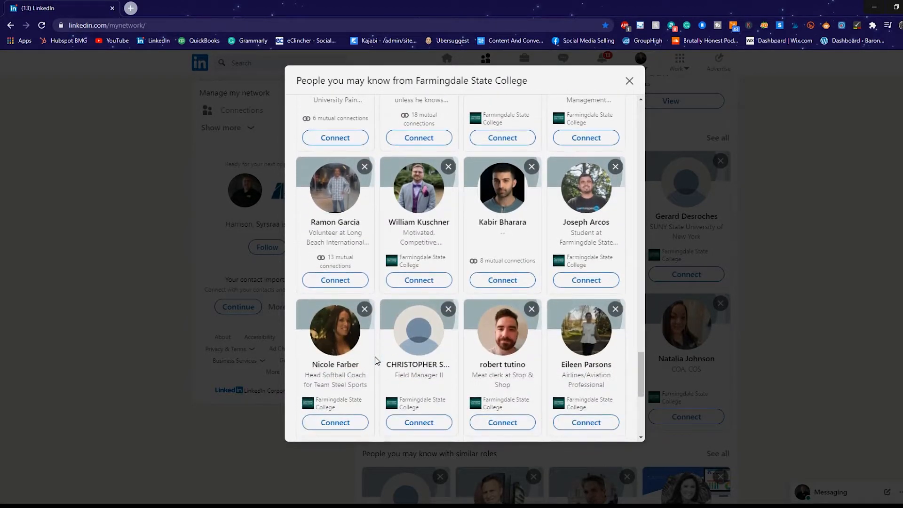
scroll(down, 3)
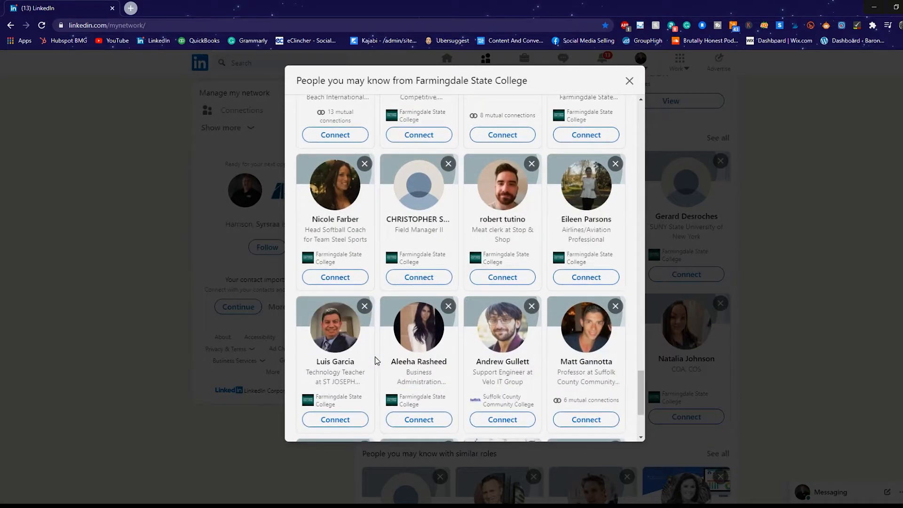
scroll(down, 3)
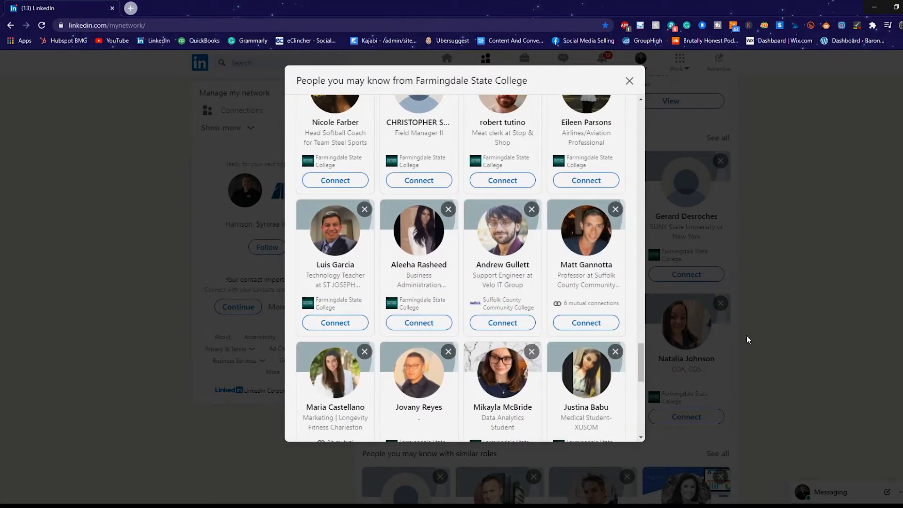
click(629, 81)
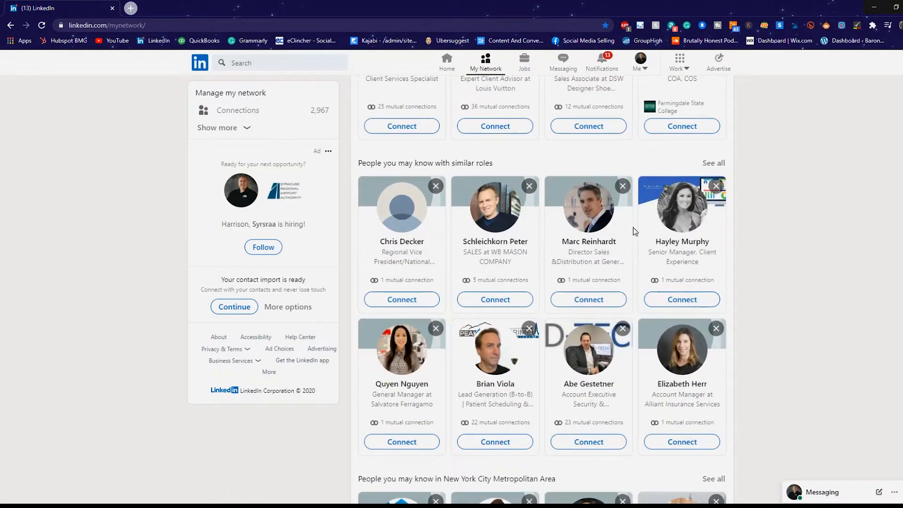
drag(392, 163, 493, 162)
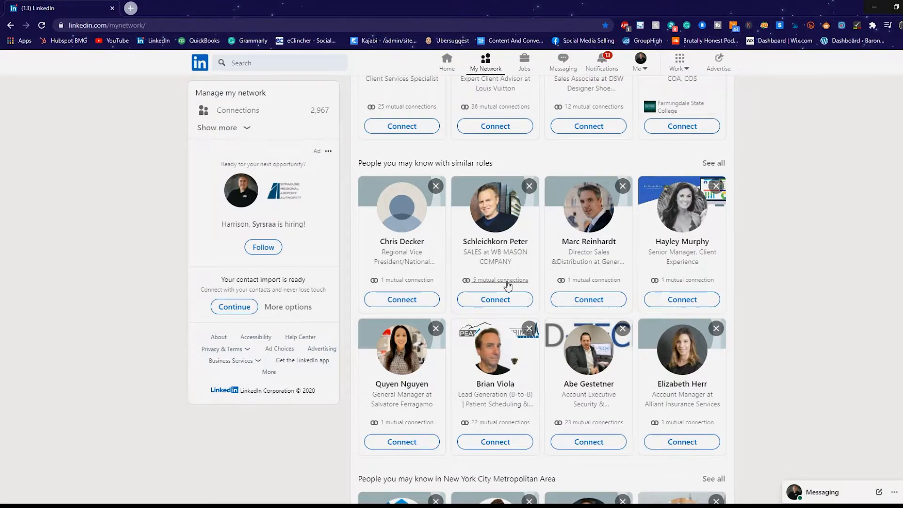
click(494, 299)
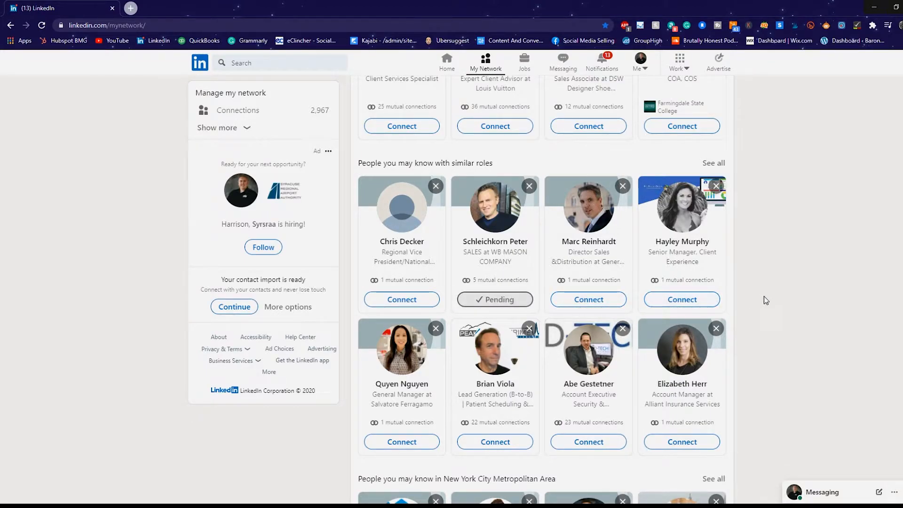
scroll(down, 3)
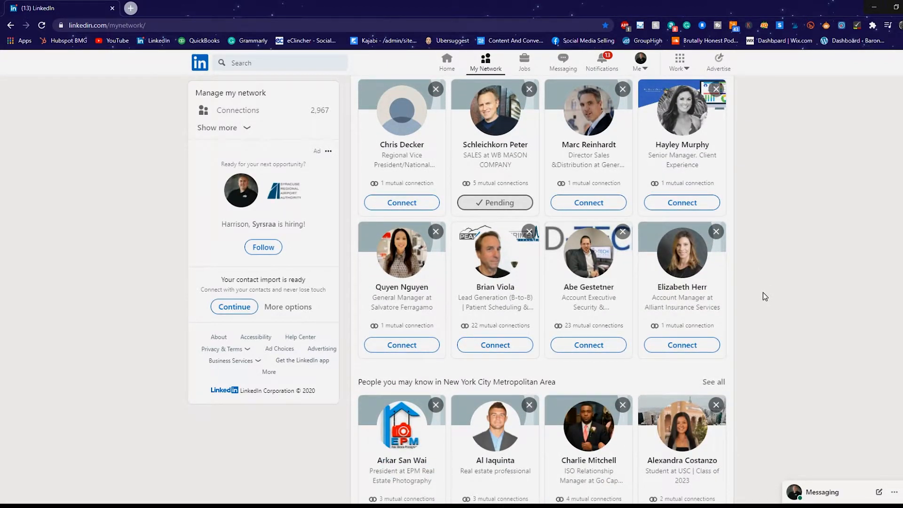
scroll(down, 3)
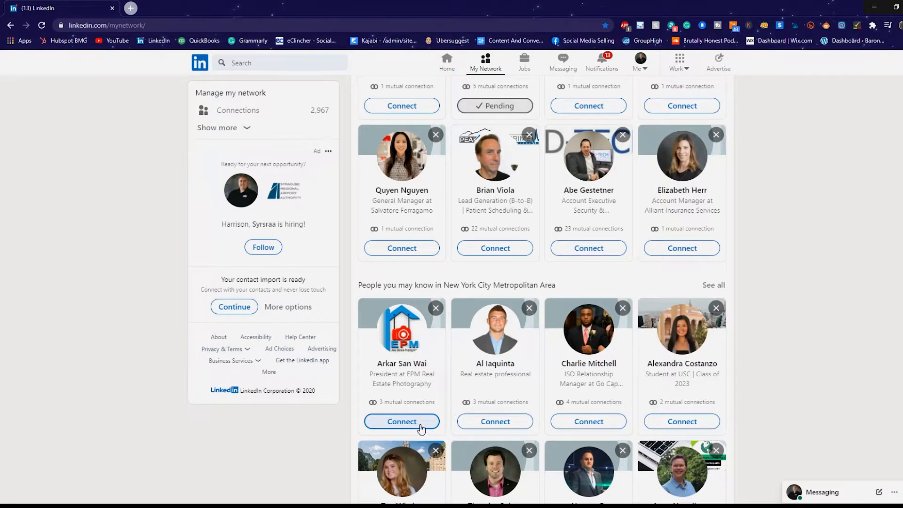
click(402, 421)
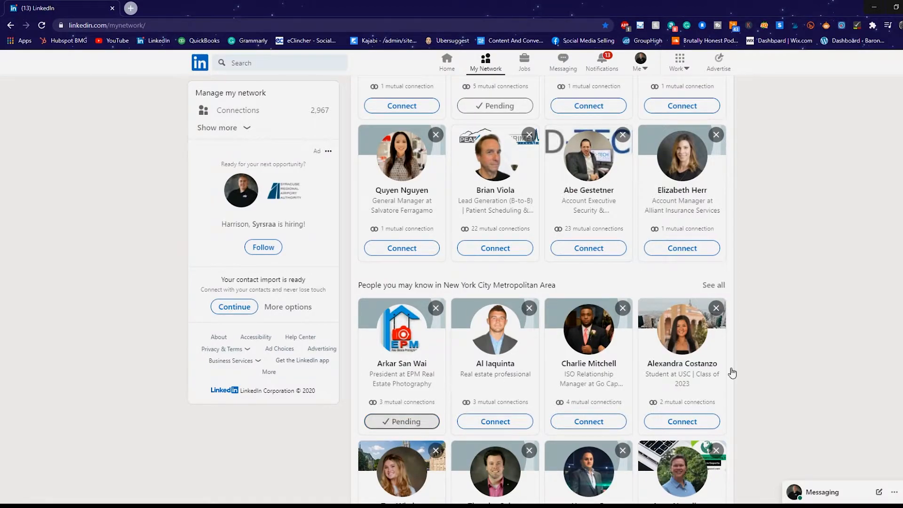
scroll(down, 3)
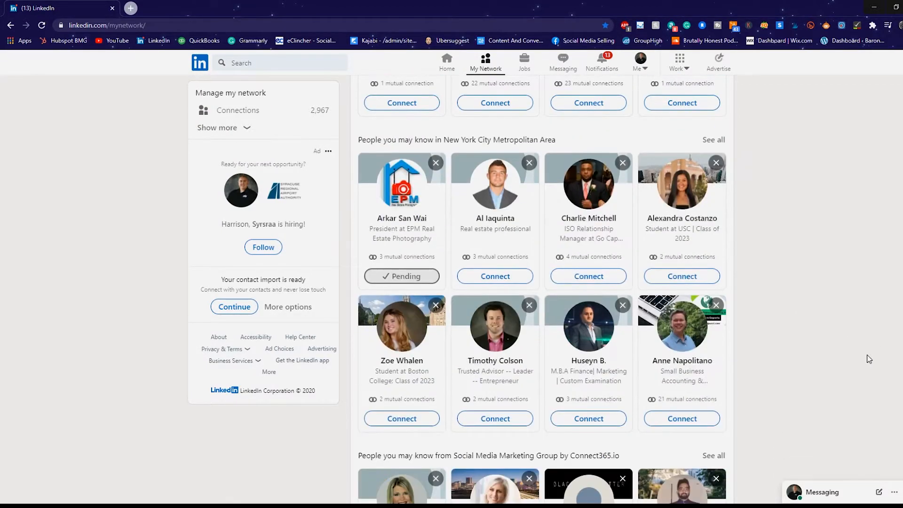
scroll(down, 3)
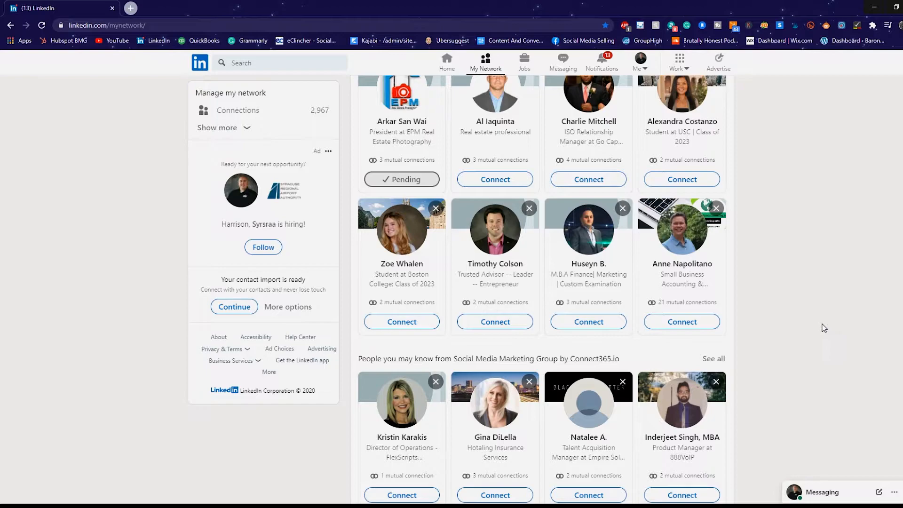
scroll(down, 3)
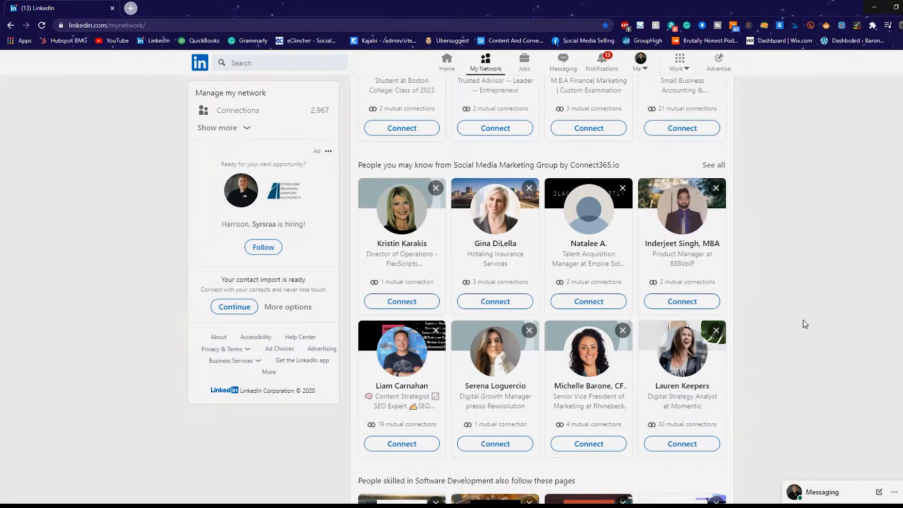
mouse_move(675, 426)
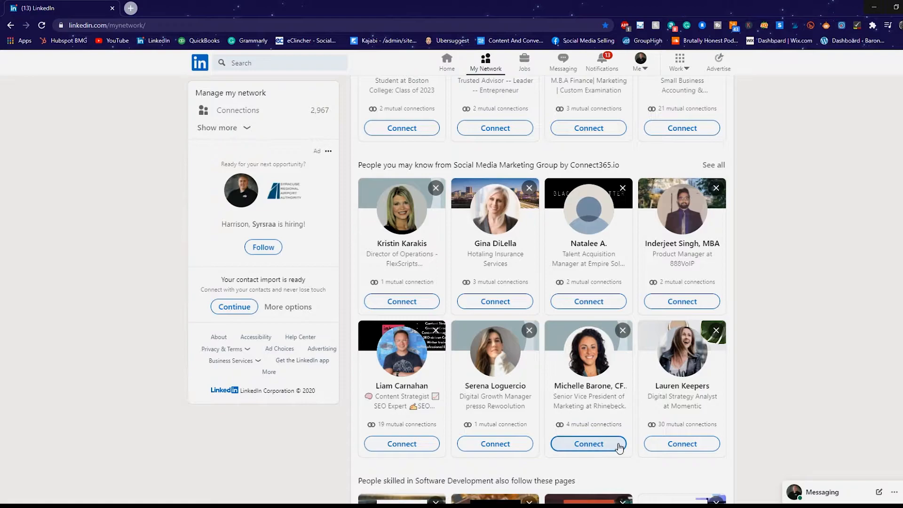
click(588, 443)
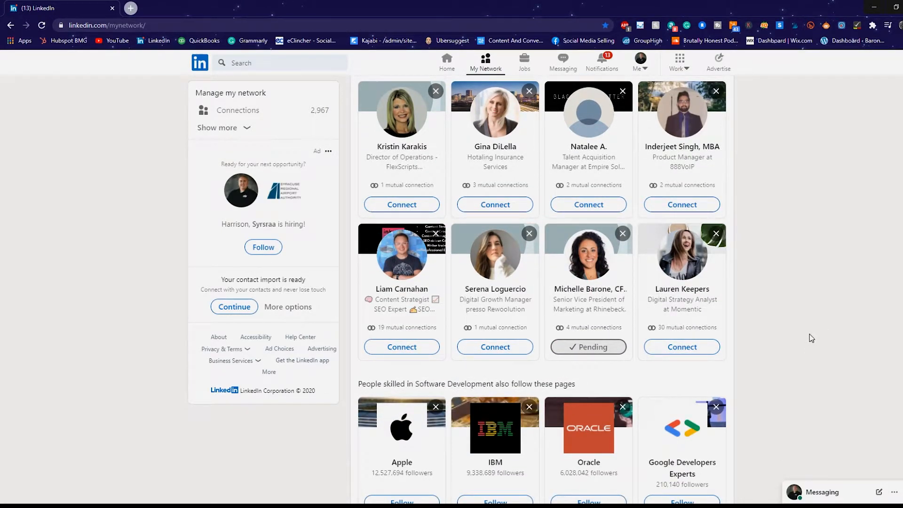
scroll(down, 3)
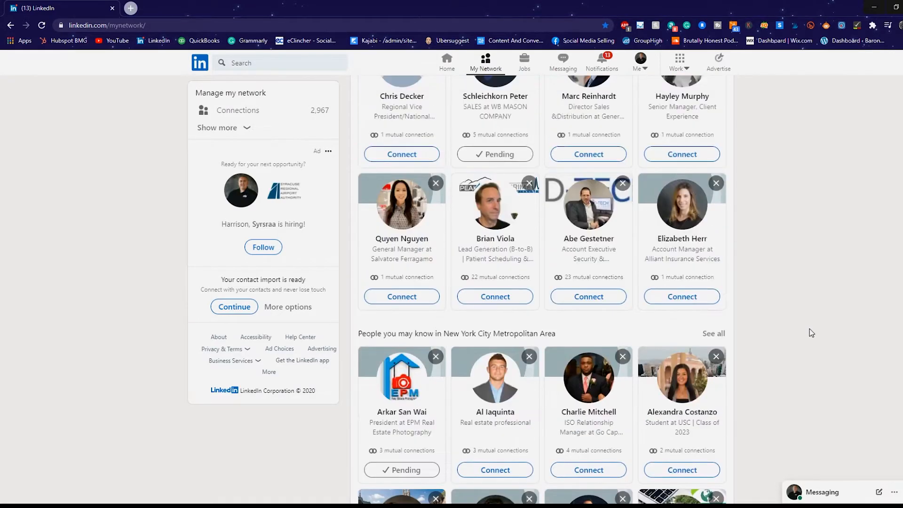
scroll(up, 3)
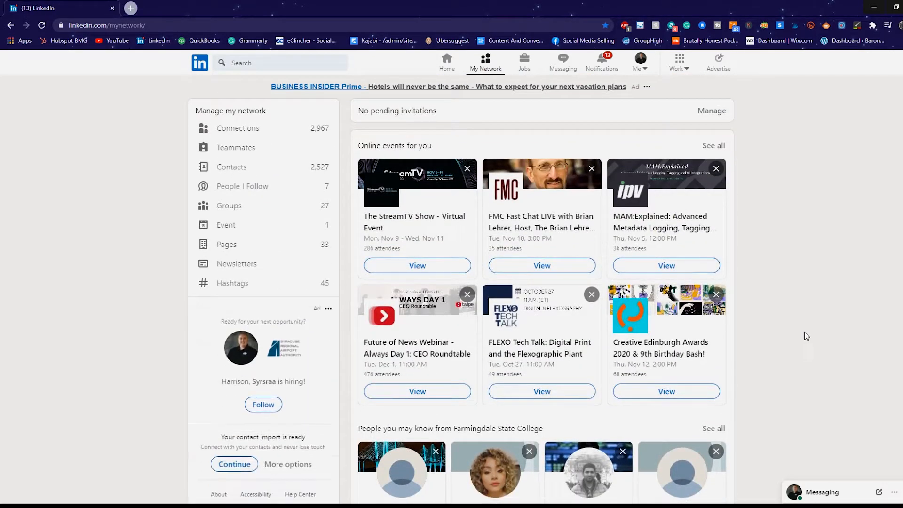
mouse_move(241, 271)
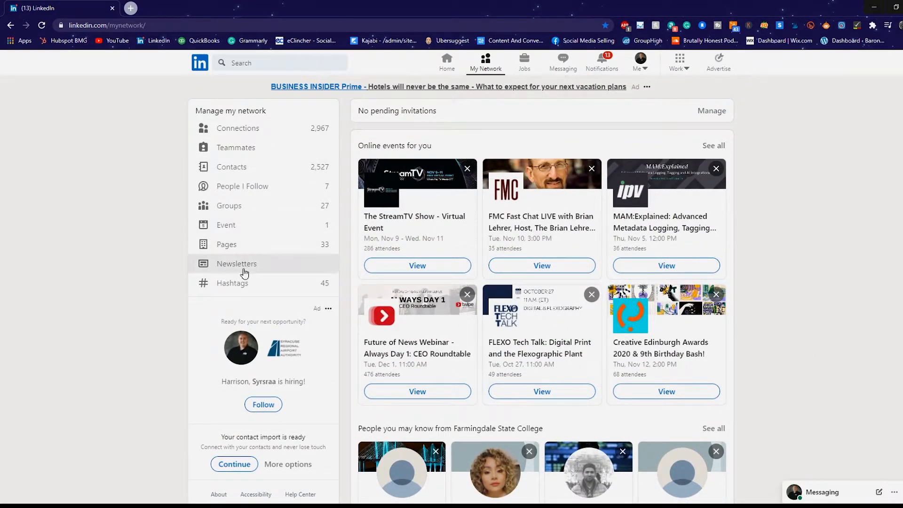
Search LinkedIn for the #msp hashtag and start the first result's video.
click(280, 63)
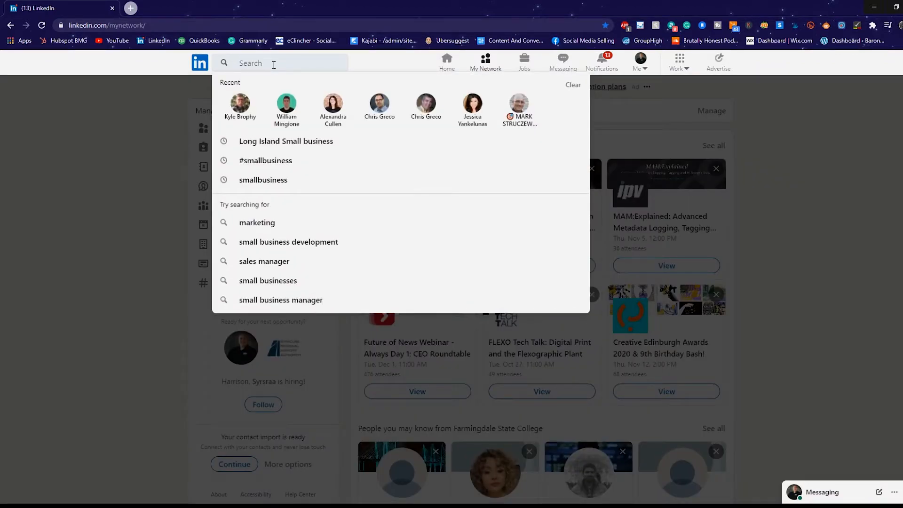
text(#)
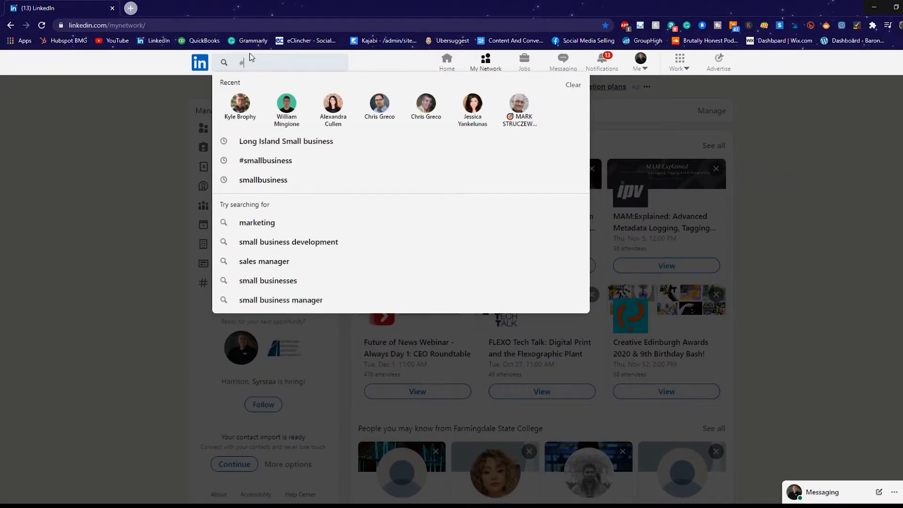
text(msp)
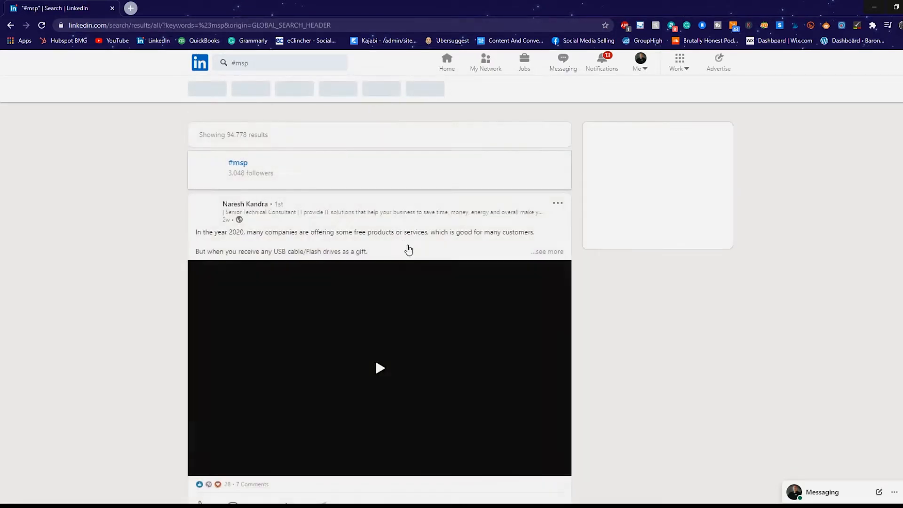
click(379, 368)
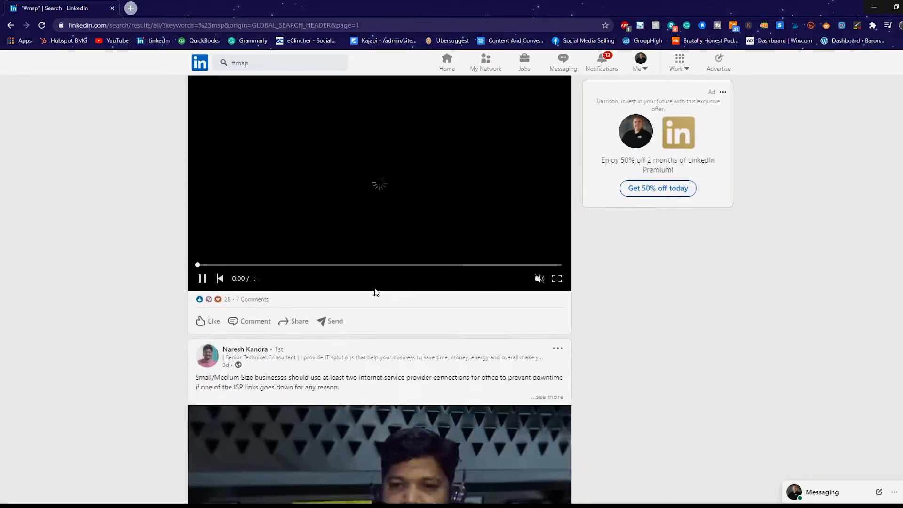
scroll(down, 3)
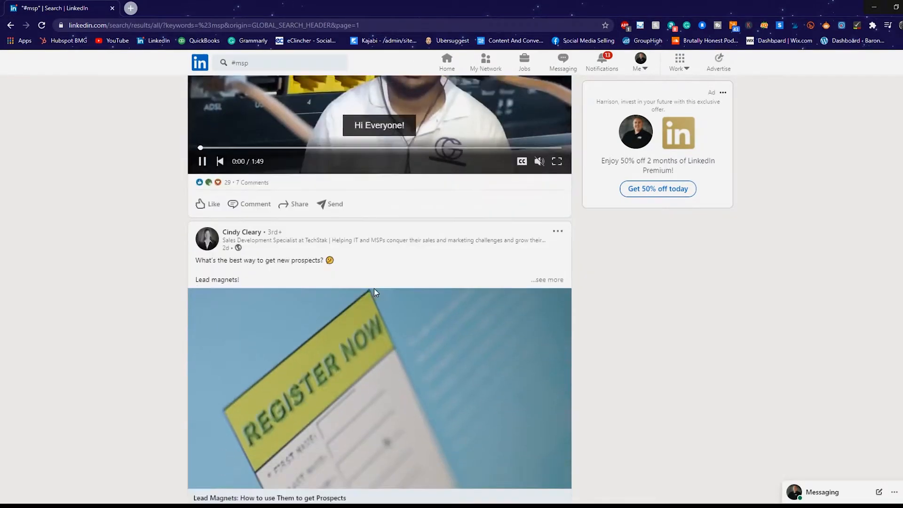
scroll(down, 3)
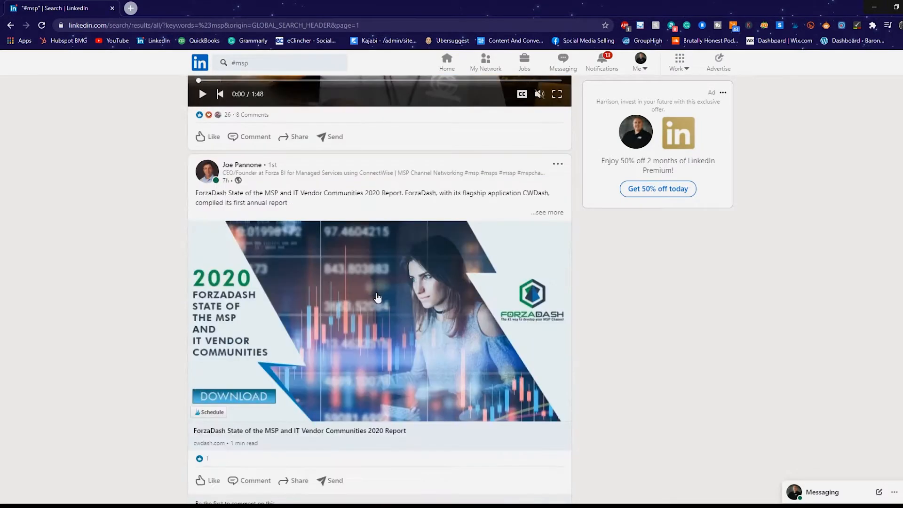
scroll(down, 3)
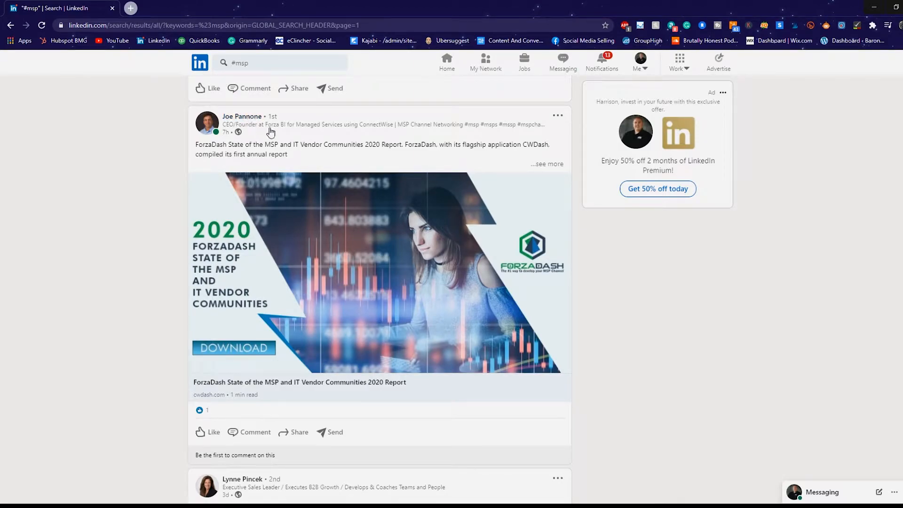
mouse_move(299, 128)
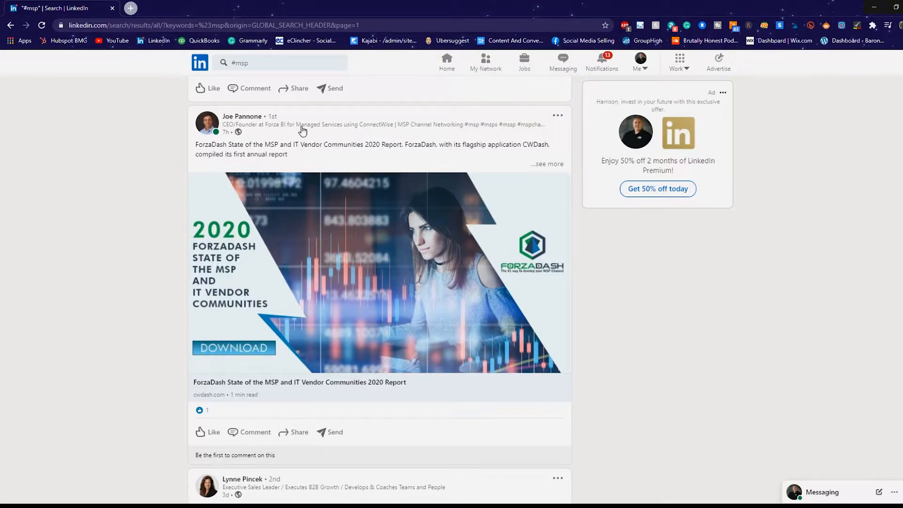
mouse_move(241, 115)
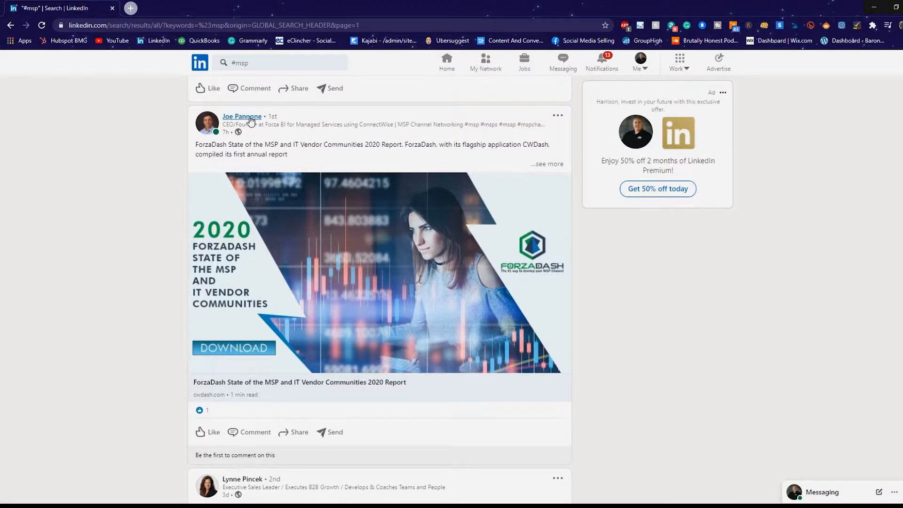
click(242, 116)
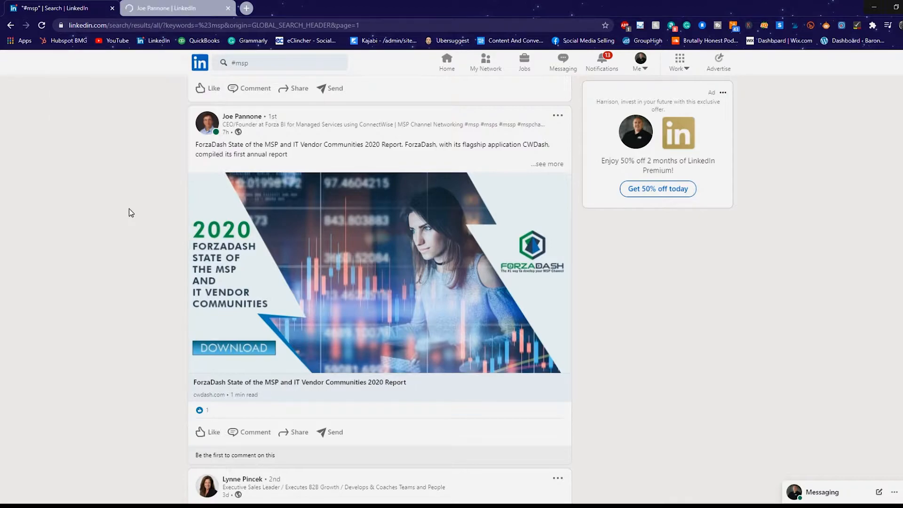
click(241, 116)
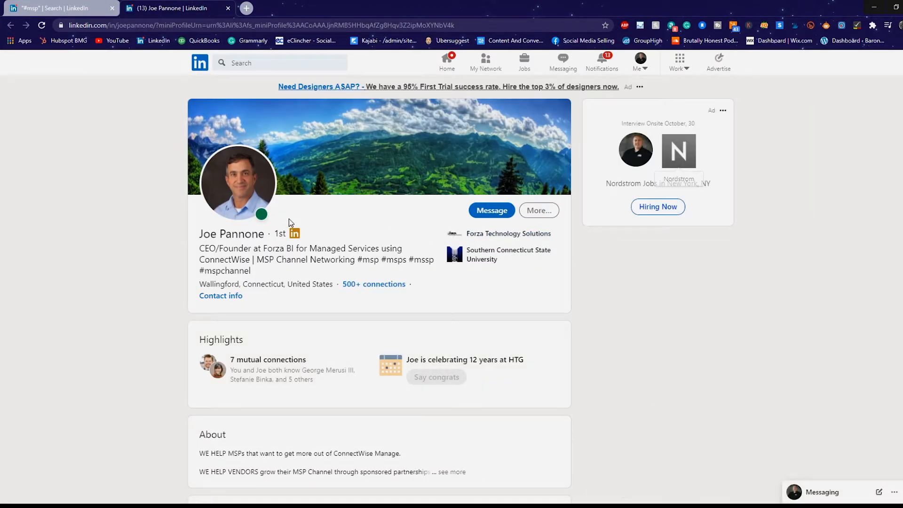
drag(329, 260, 403, 259)
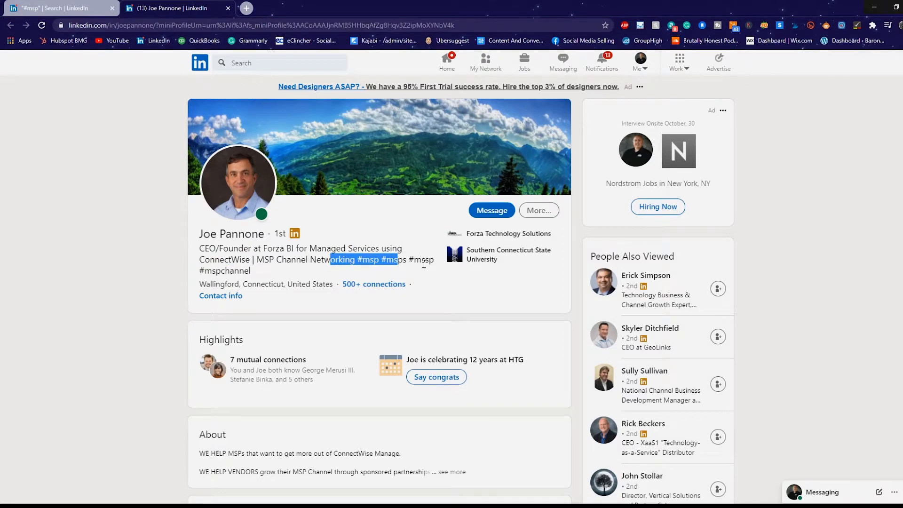
mouse_move(331, 314)
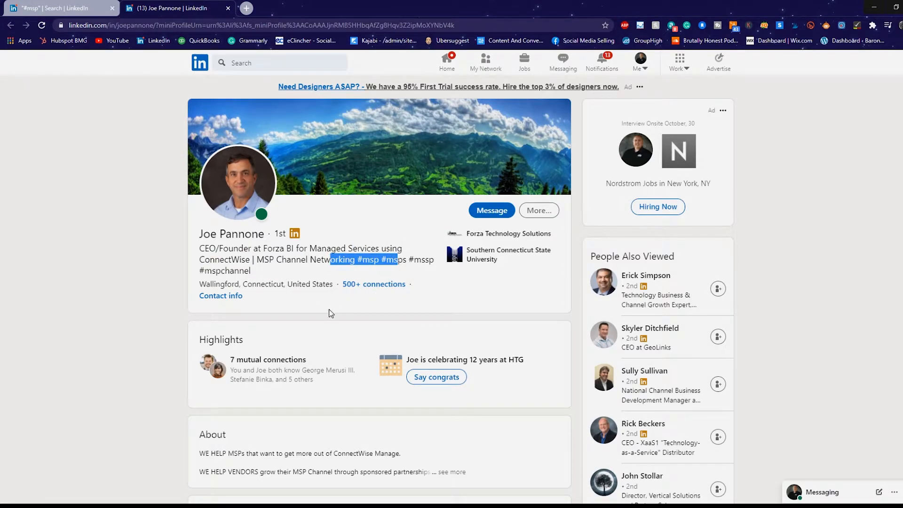
scroll(down, 3)
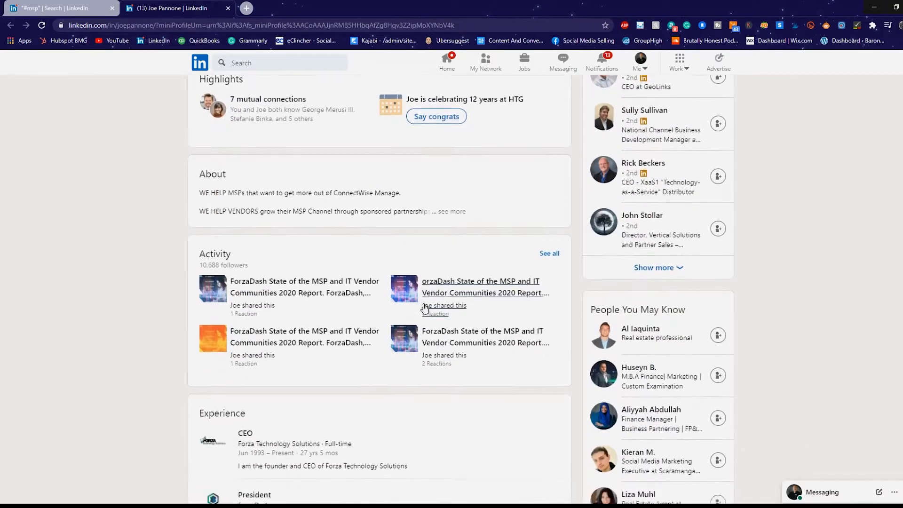
scroll(down, 3)
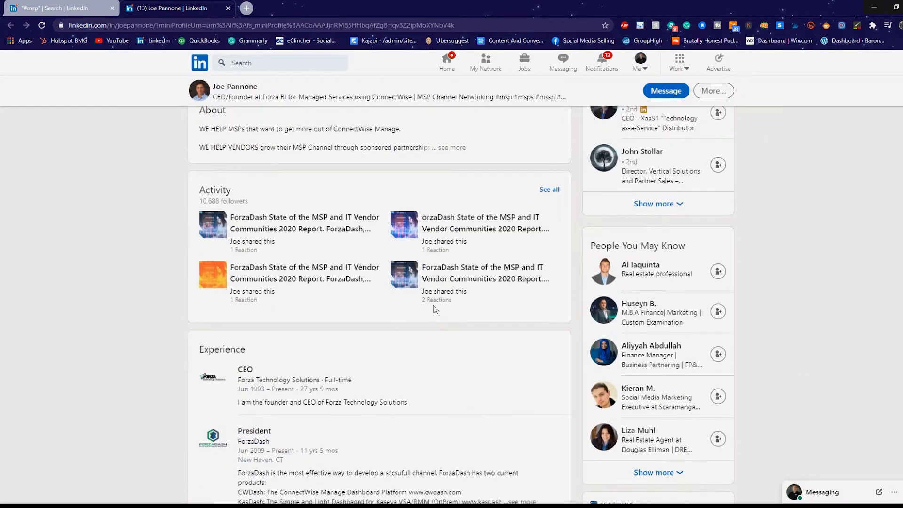
click(537, 209)
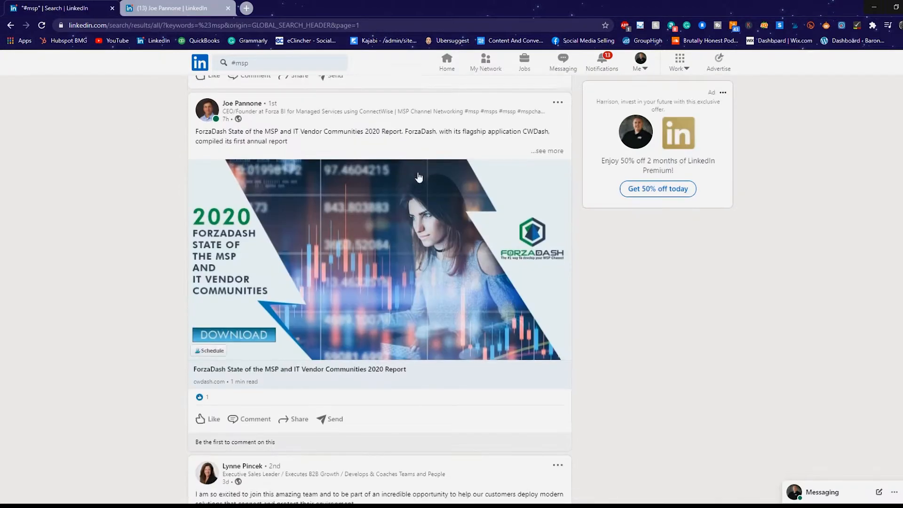
Browse further #msp posts and bring up the Zorus CEO's profile in a new tab.
scroll(down, 3)
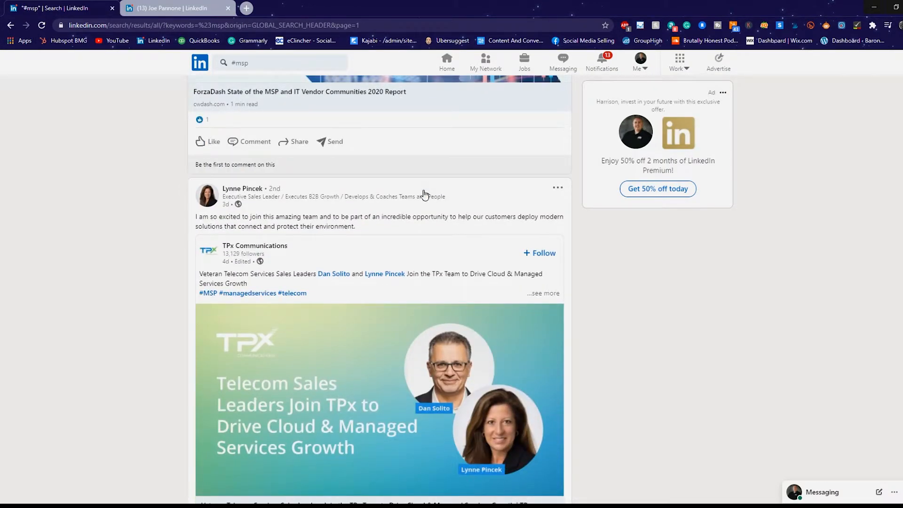
scroll(down, 3)
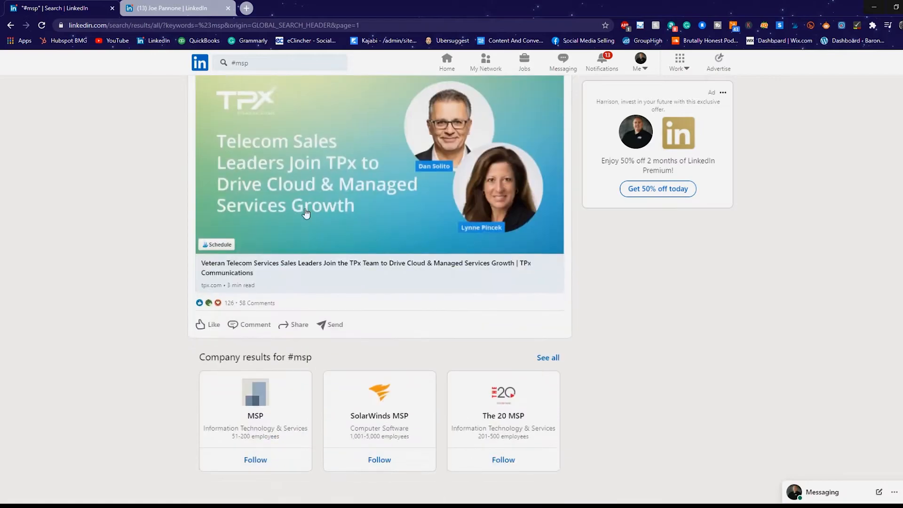
scroll(down, 3)
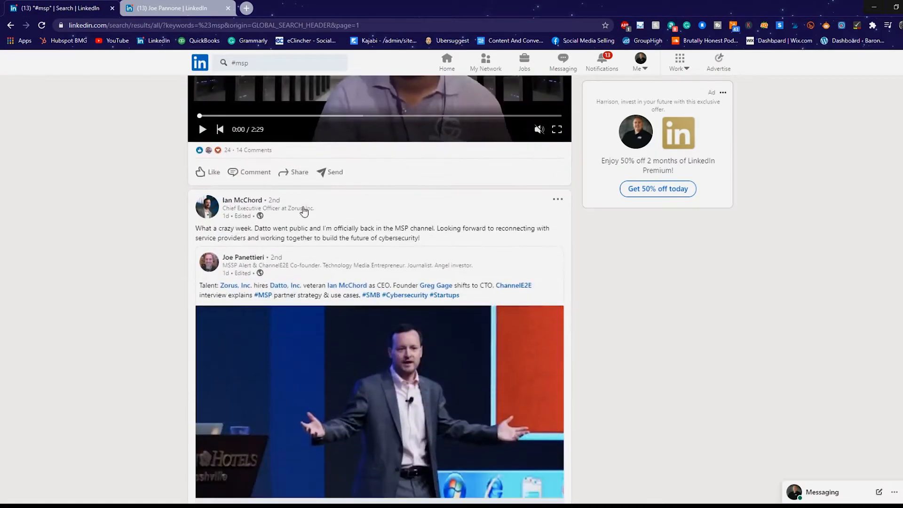
scroll(down, 3)
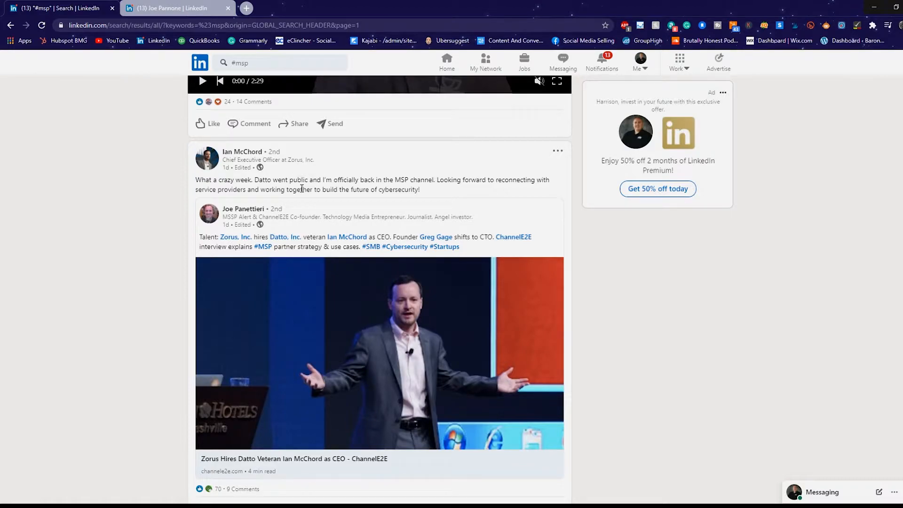
click(246, 8)
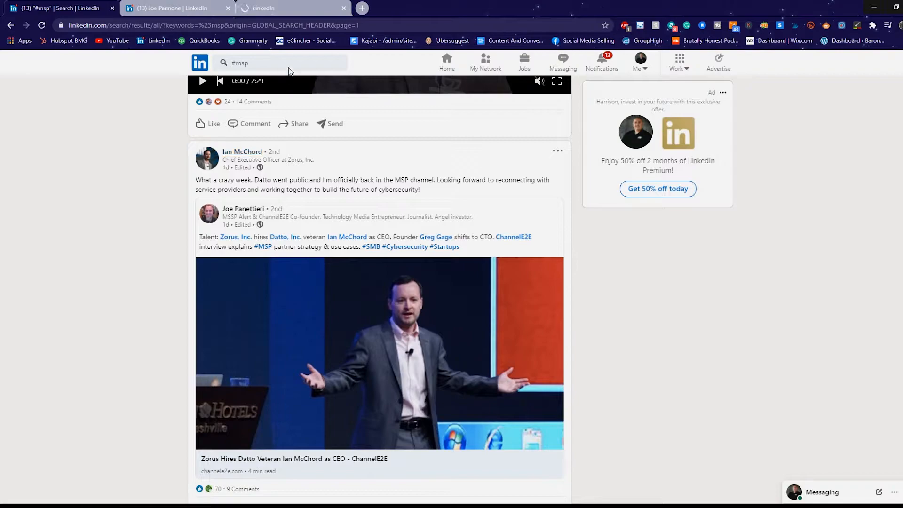
click(242, 151)
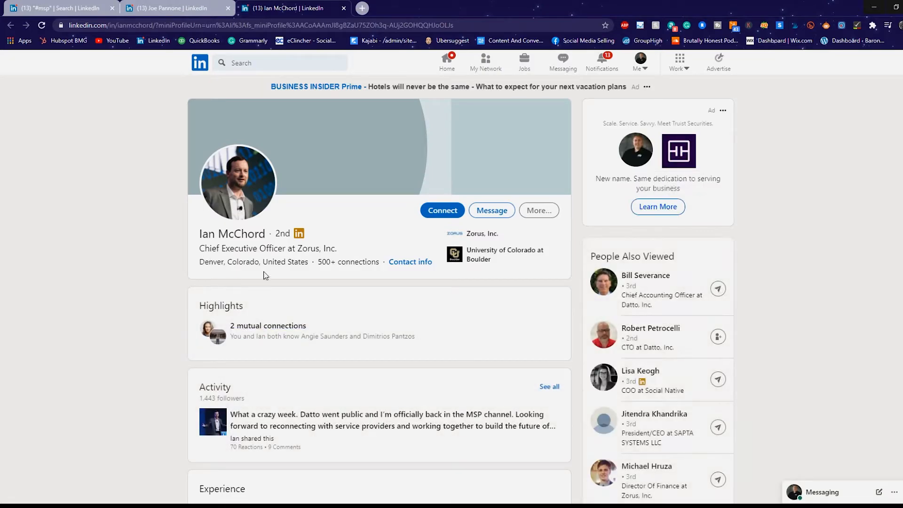
scroll(down, 3)
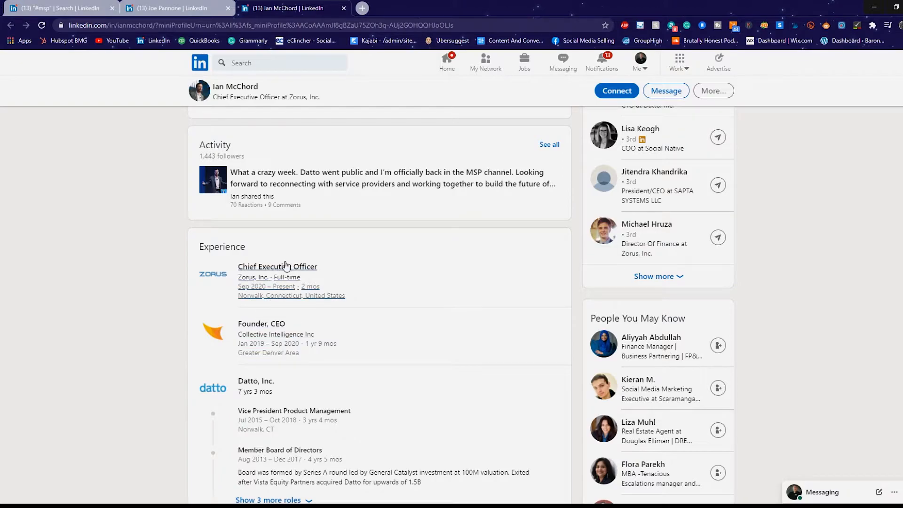
mouse_move(387, 78)
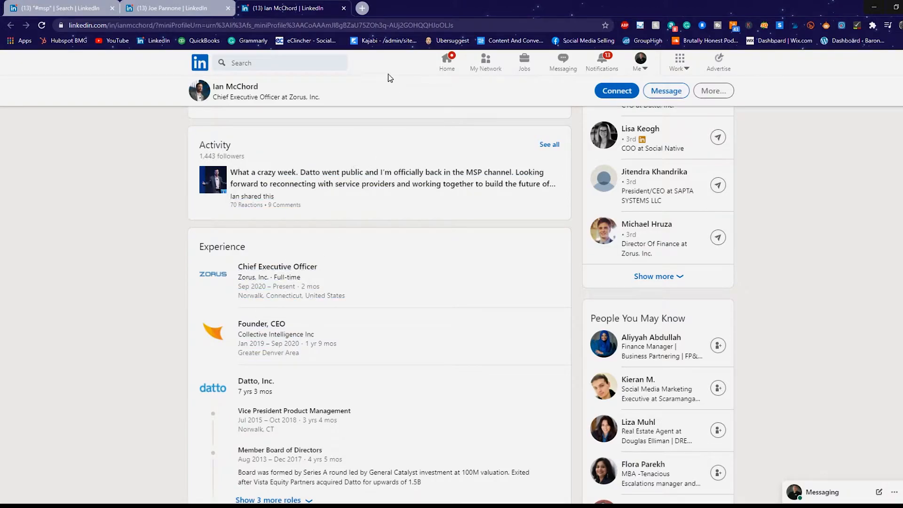
text(zoru)
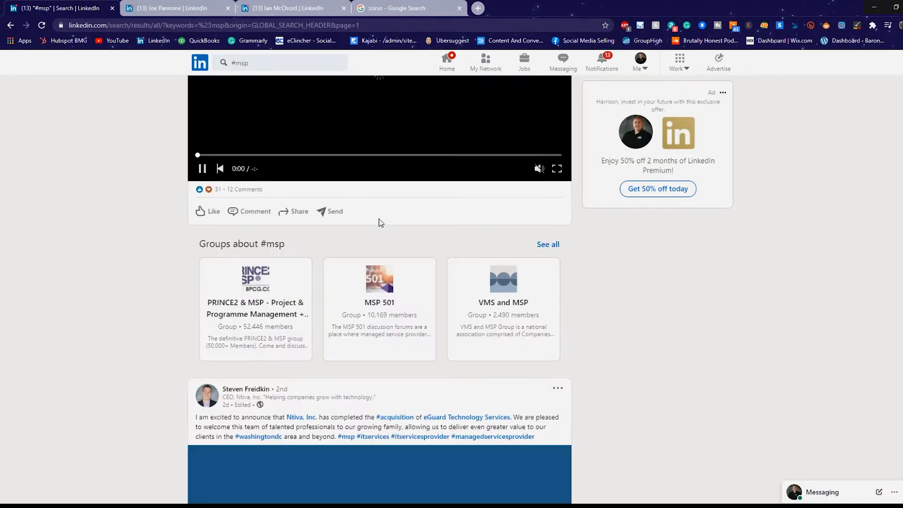
scroll(down, 3)
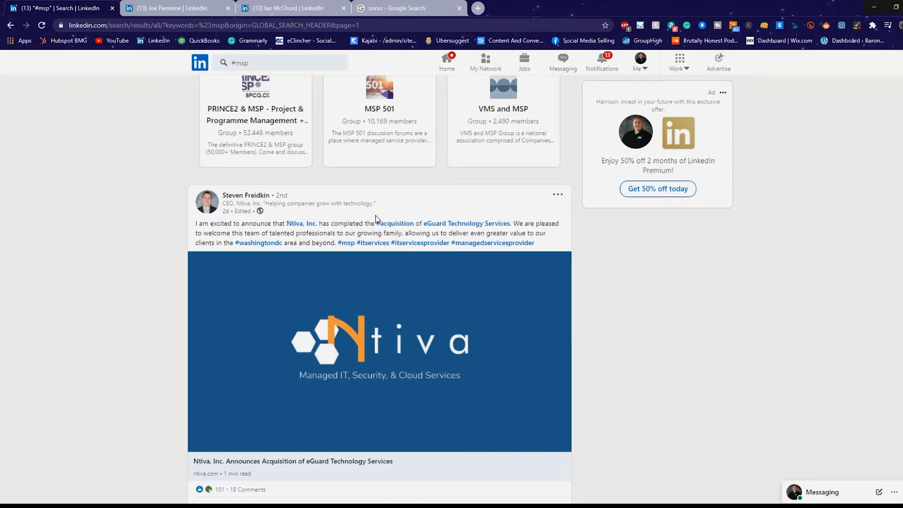
mouse_move(301, 224)
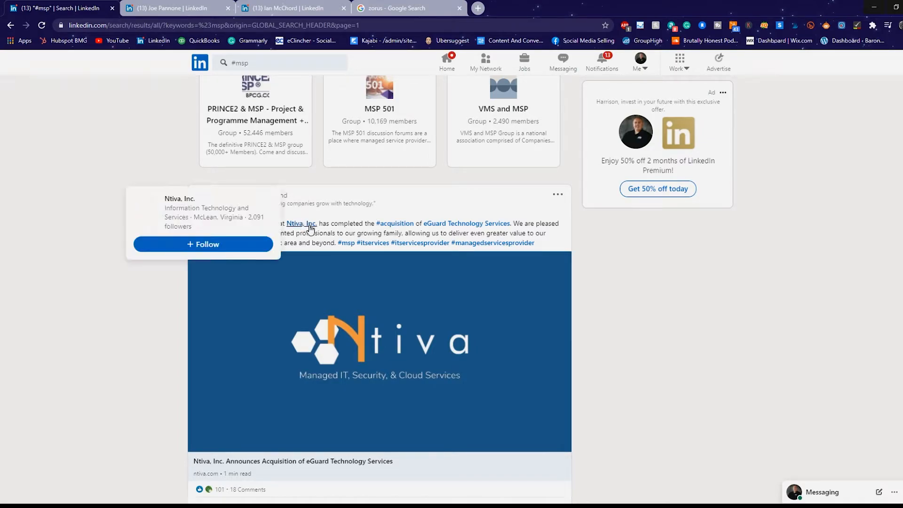
mouse_move(317, 224)
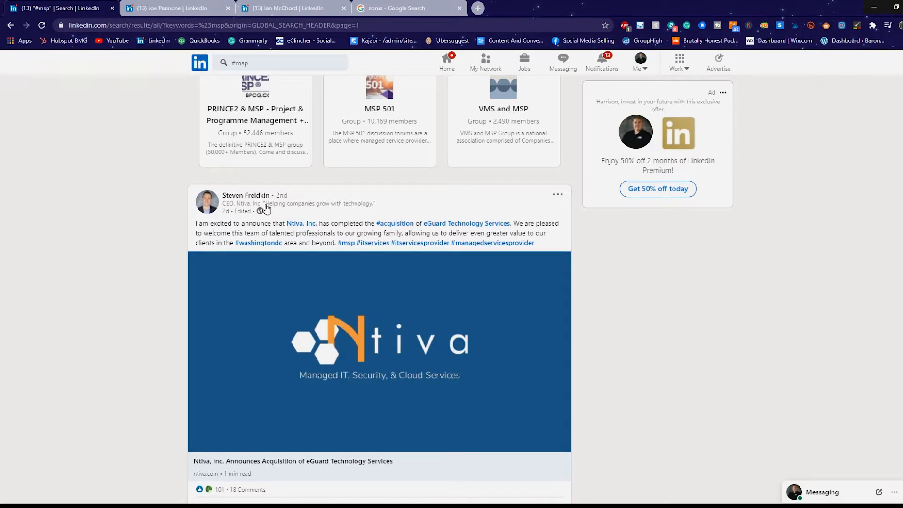
mouse_move(305, 216)
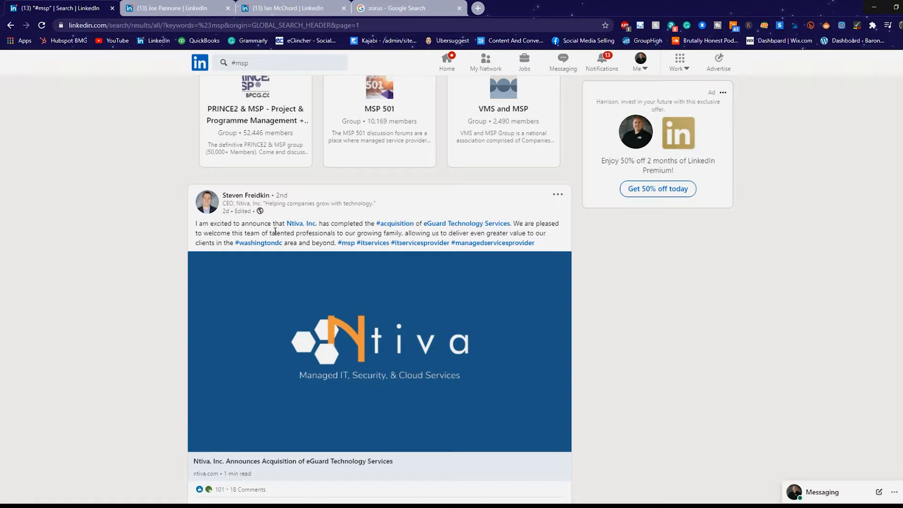
click(301, 224)
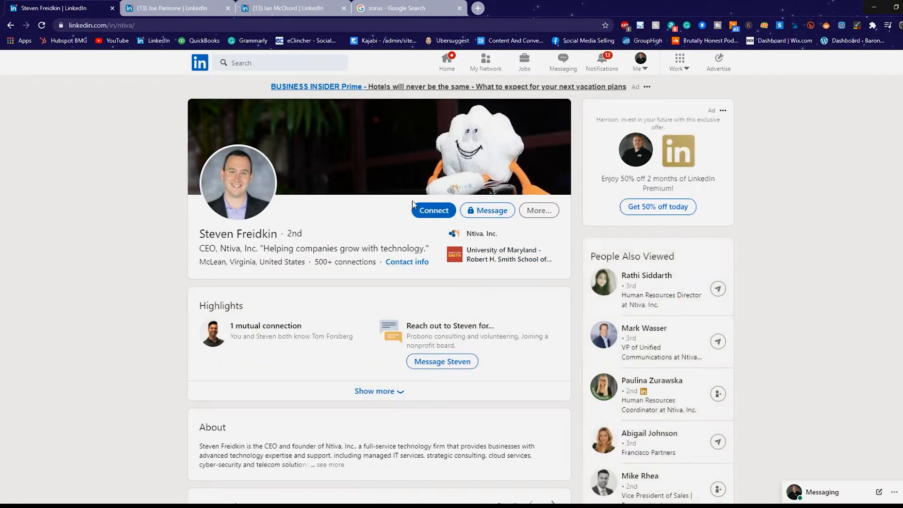
Send Steve a connection invitation with the note 'Hey Steve, I would love to connect...'.
click(432, 210)
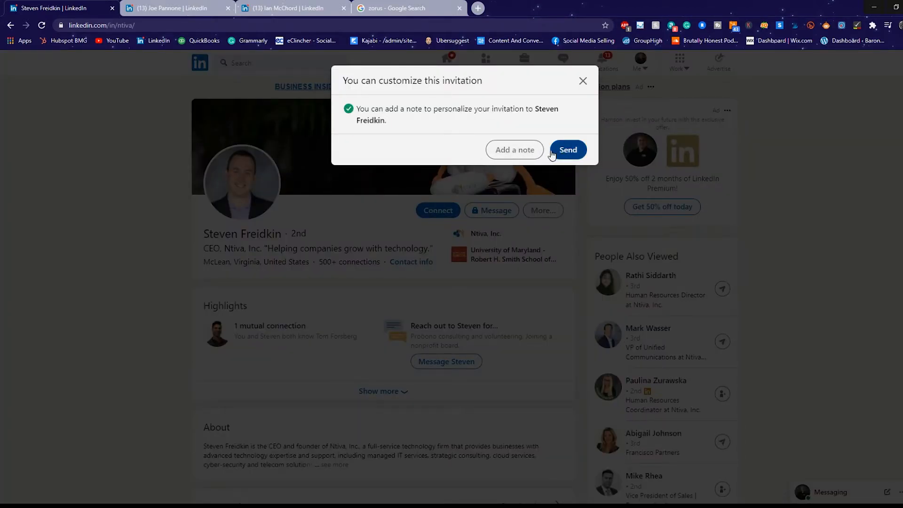
click(514, 149)
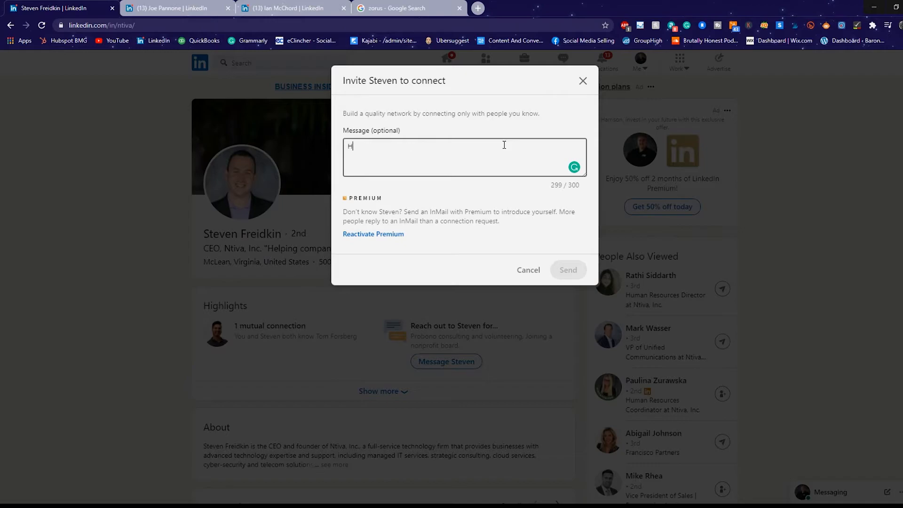
text(ey Steve, I w)
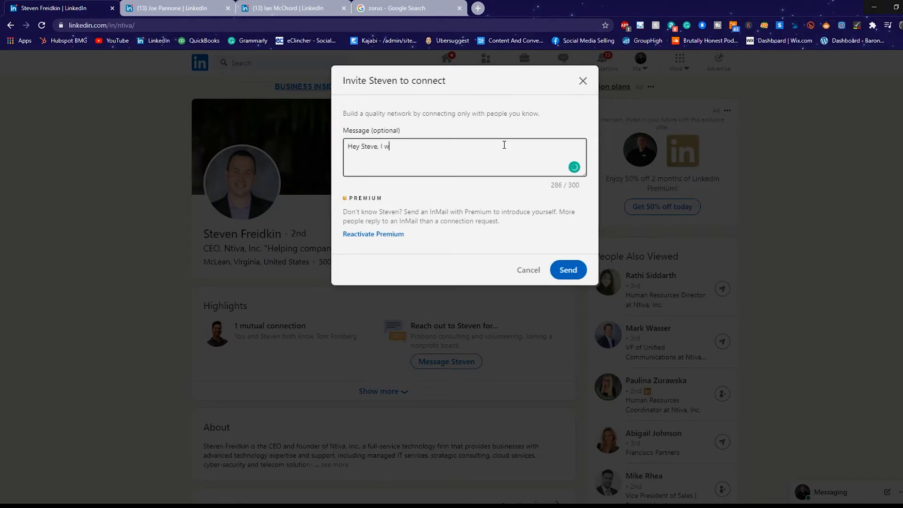
text(ould love to connect. It looks like we are in similar spaces and)
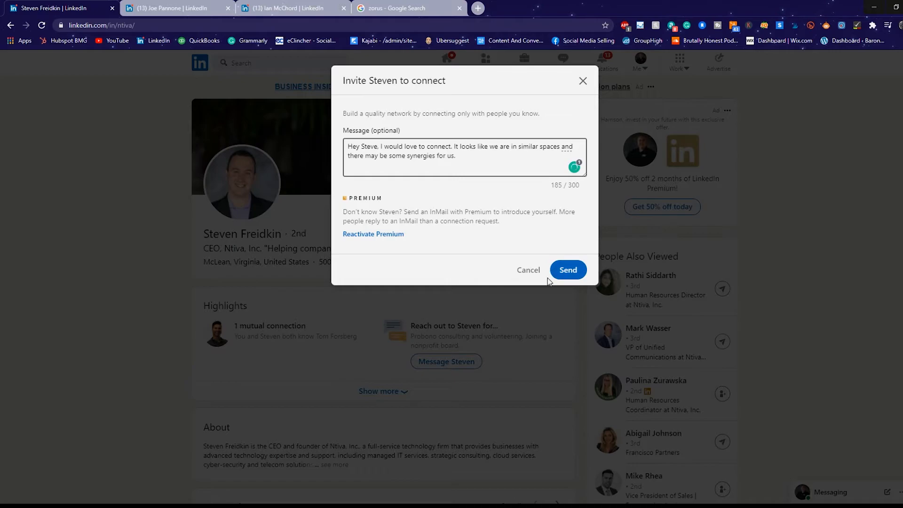
click(566, 269)
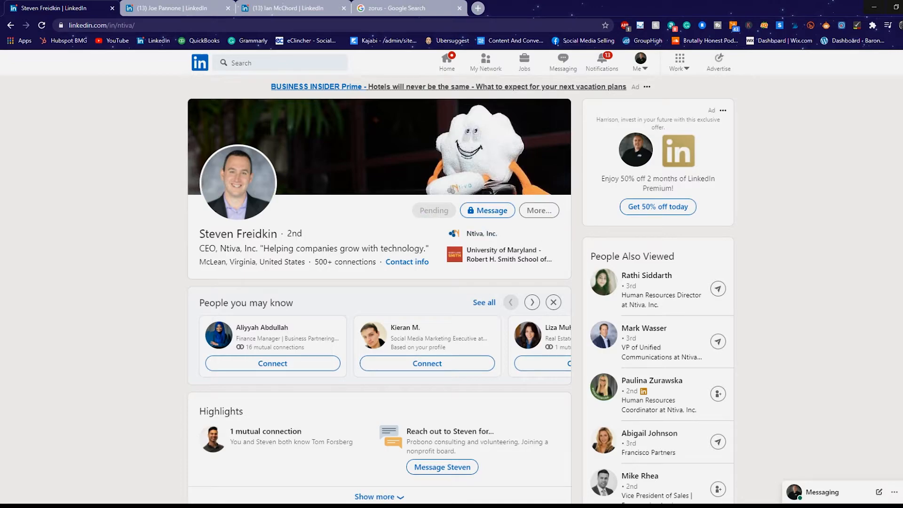
Search LinkedIn for 'social media' and show the Groups results.
click(280, 63)
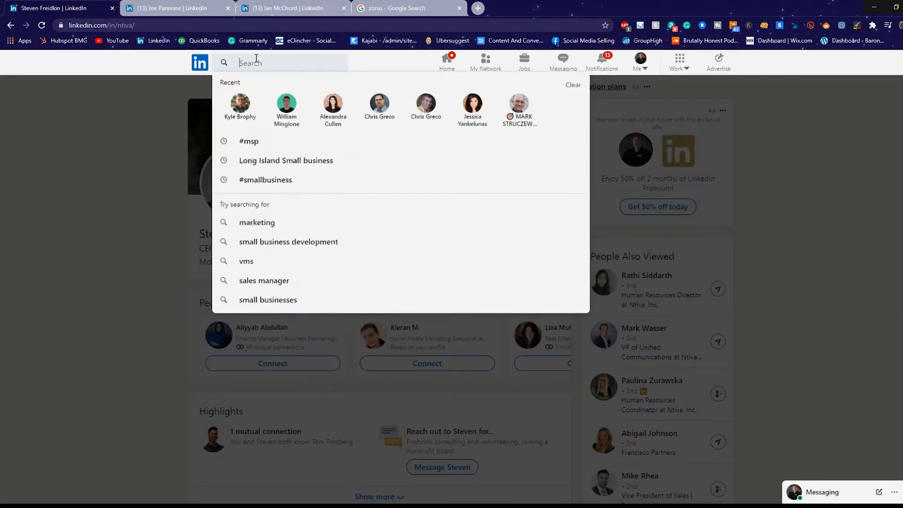
text(#)
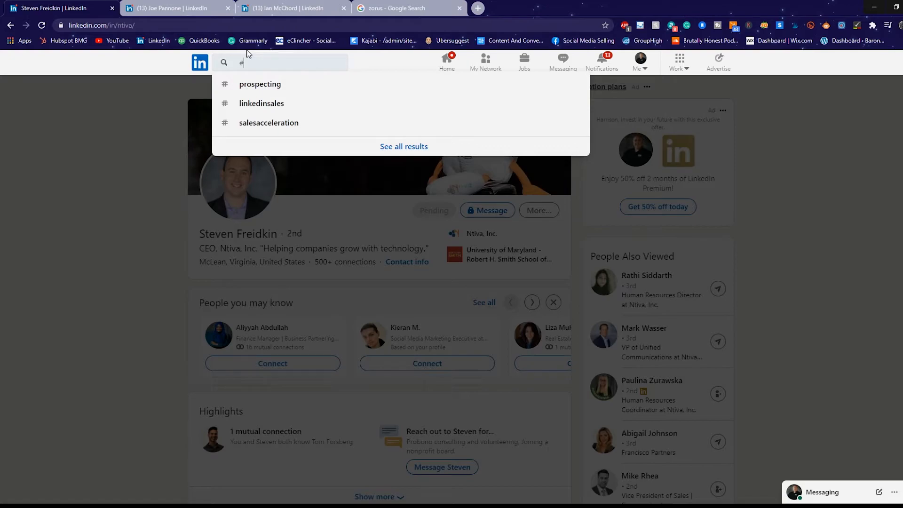
mouse_move(485, 62)
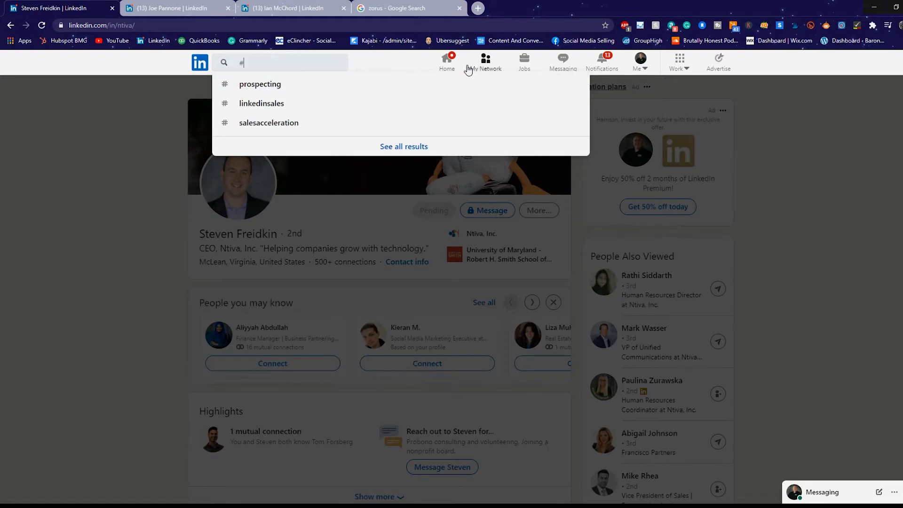
click(445, 62)
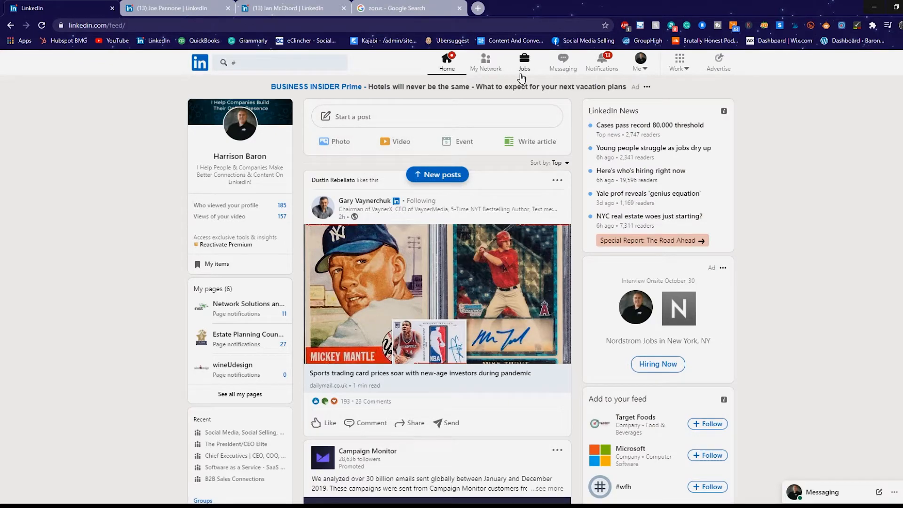
click(280, 62)
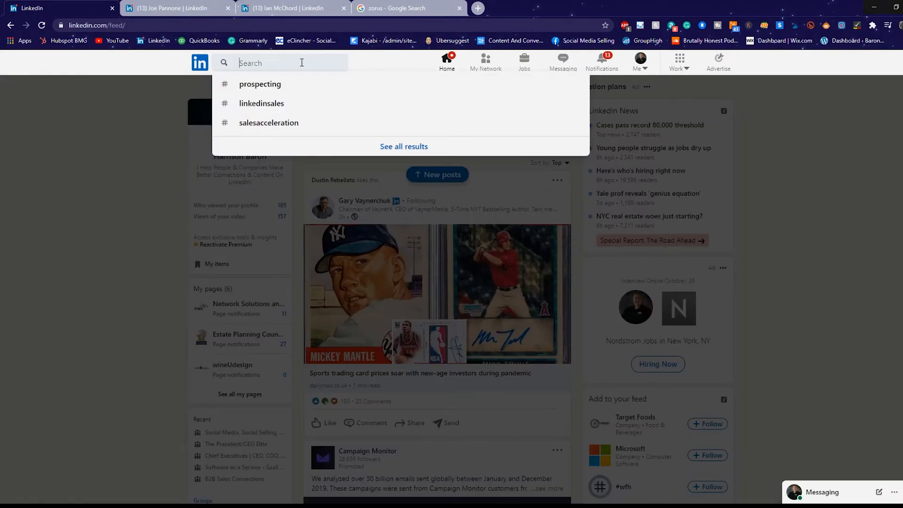
text(social media)
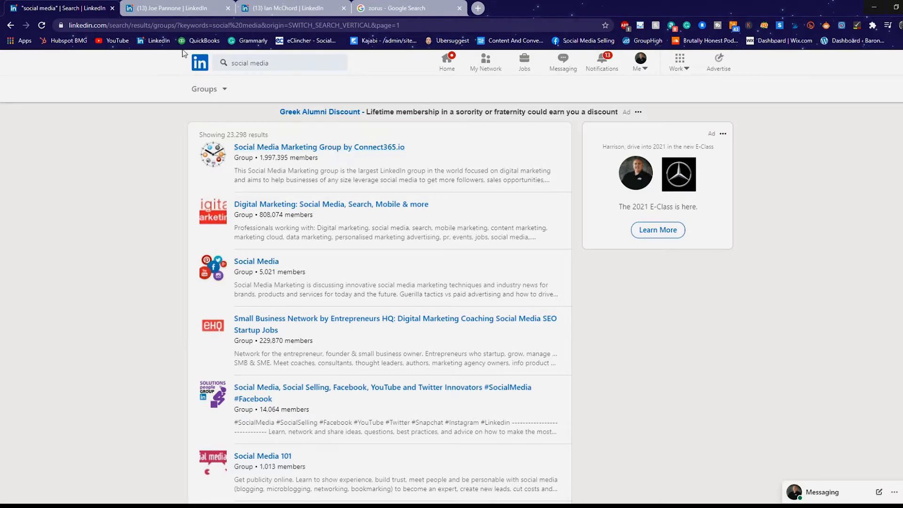
mouse_move(401, 209)
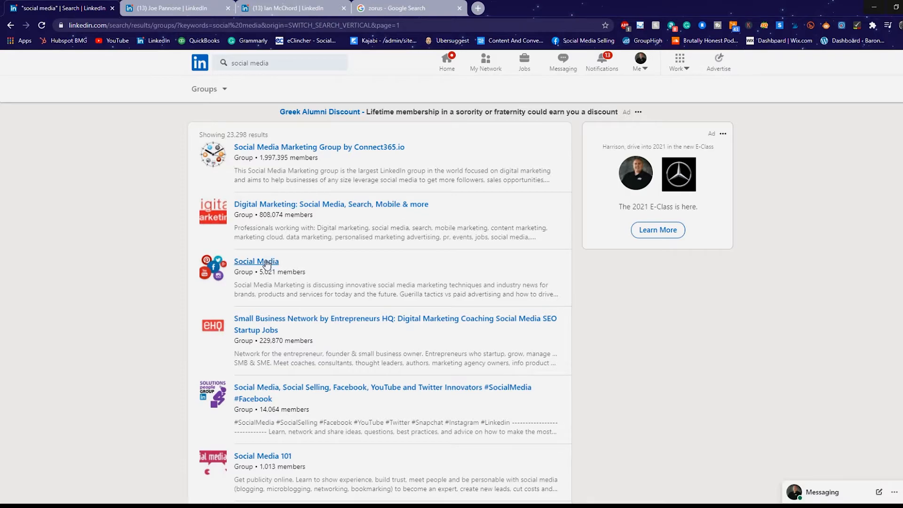
Request to join the Social Media group, then view the Social Selling innovators group's member list.
click(255, 262)
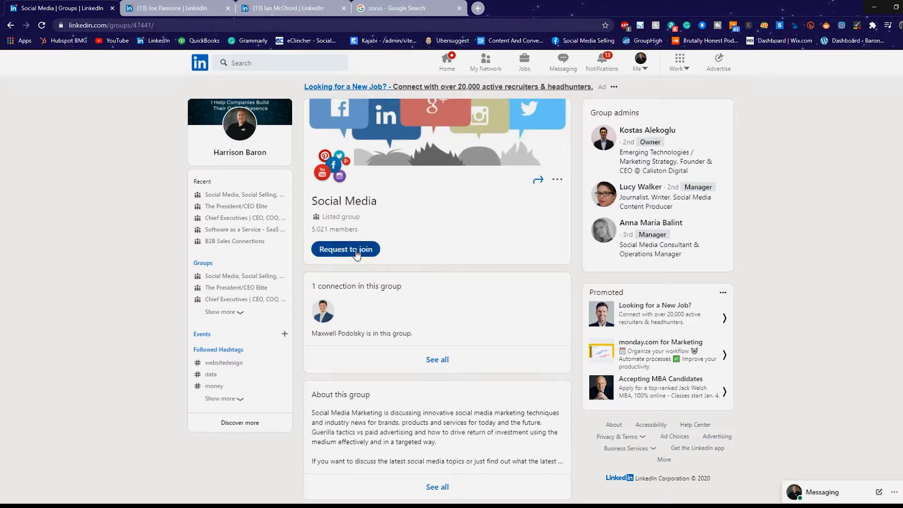
click(345, 248)
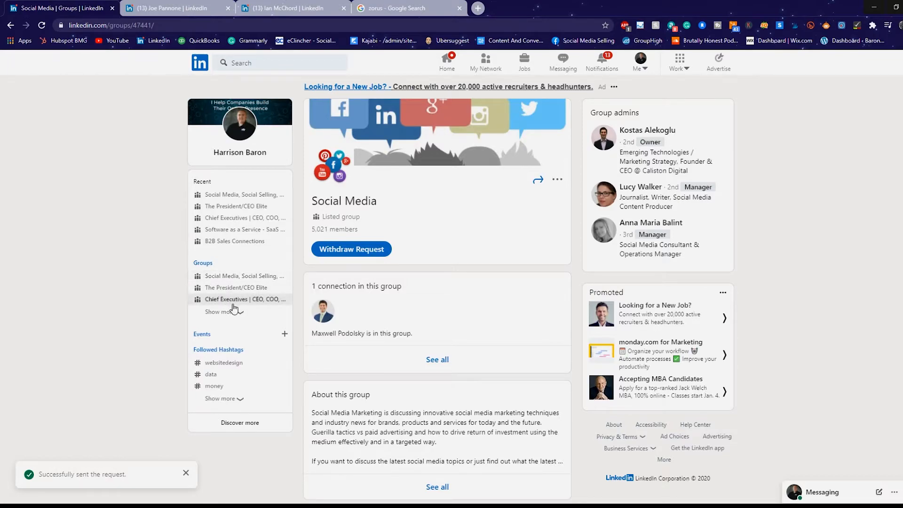
click(243, 283)
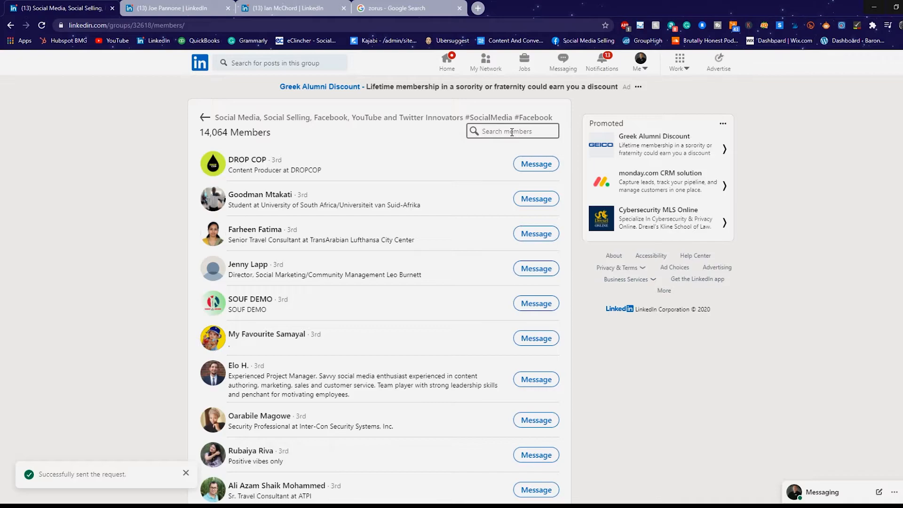
Search the group's members for 'social media' and open two matching profiles in new tabs.
text(social media)
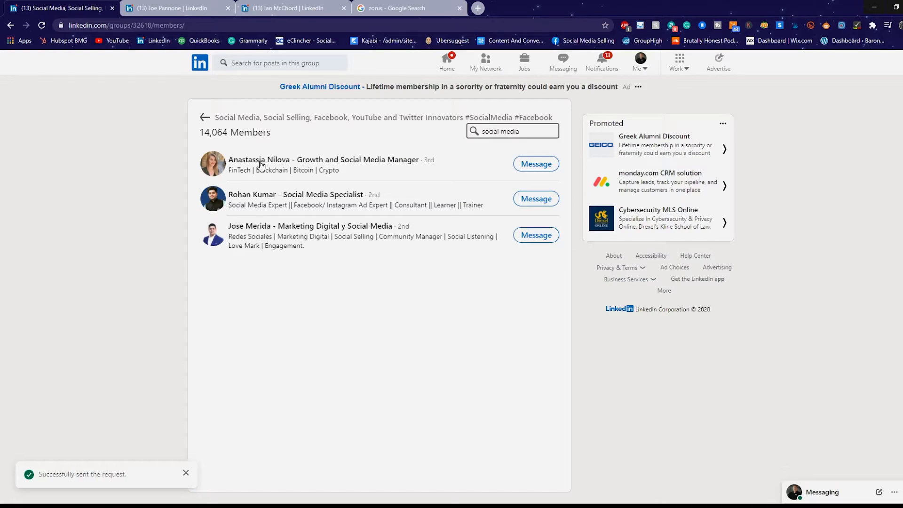
mouse_move(289, 213)
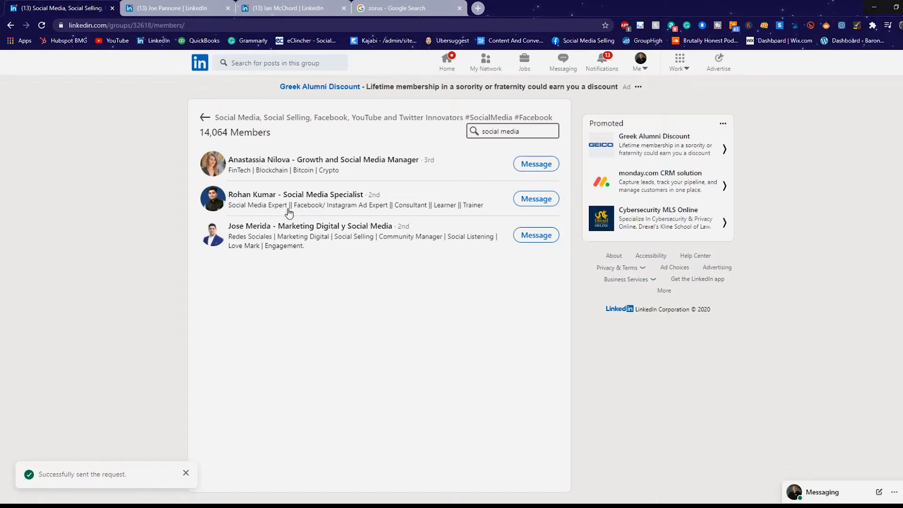
mouse_move(392, 215)
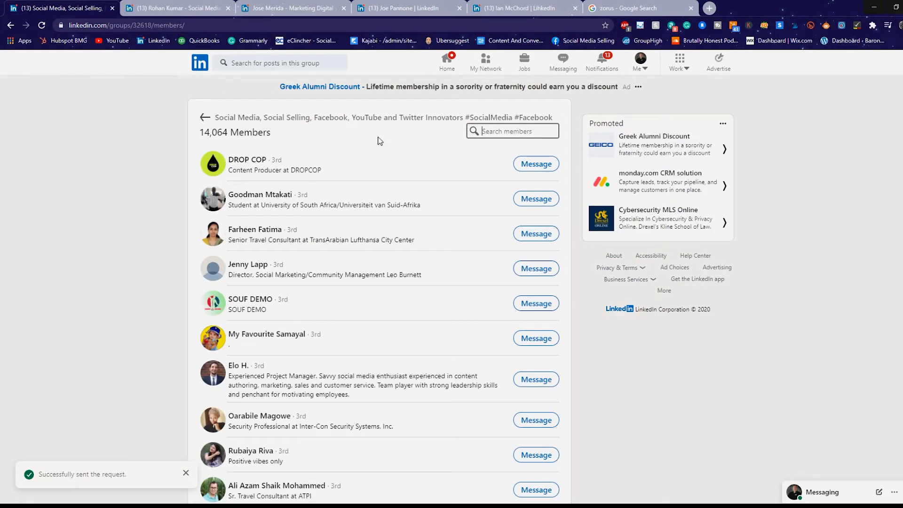
scroll(down, 3)
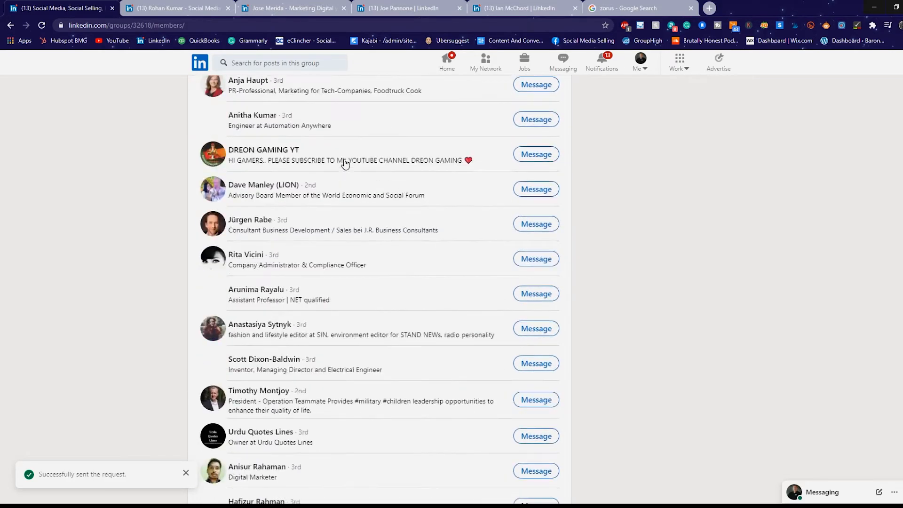
scroll(down, 3)
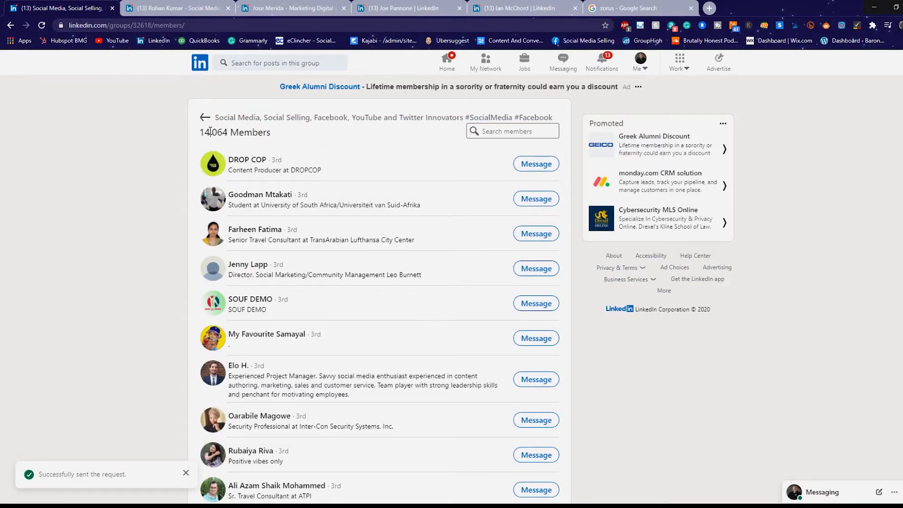
mouse_move(356, 176)
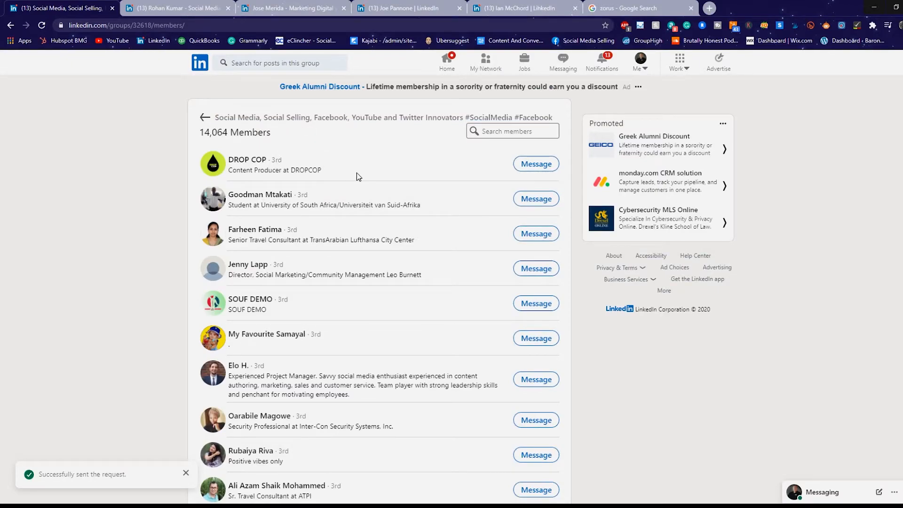
scroll(down, 3)
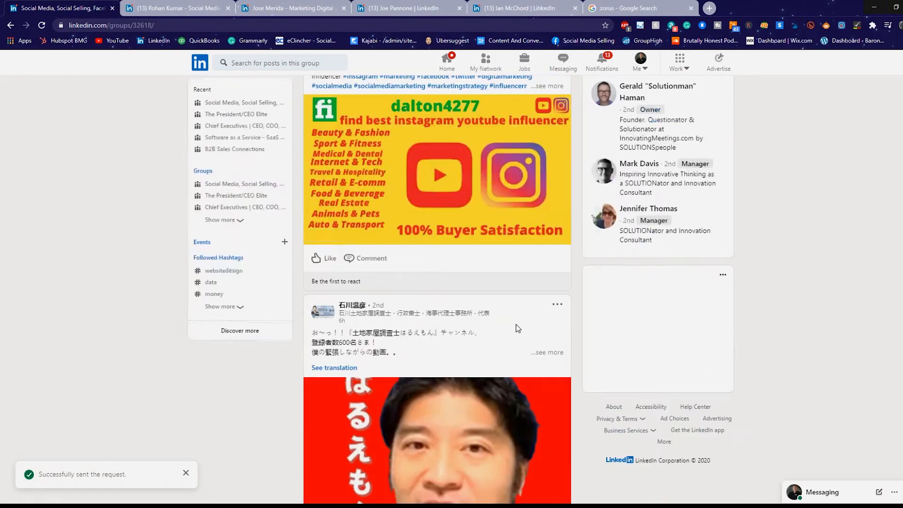
Scroll the group's posts feed and open a promising designer author's profile in a new tab.
scroll(down, 3)
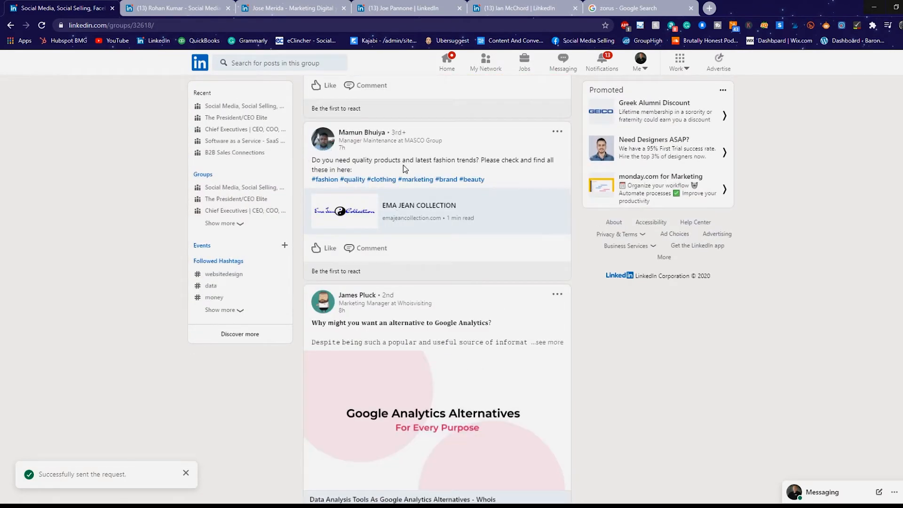
scroll(down, 3)
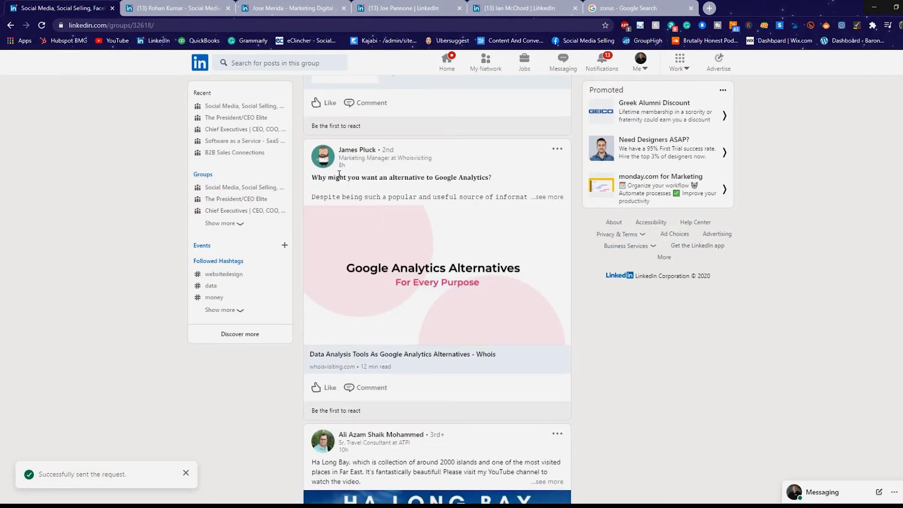
mouse_move(525, 178)
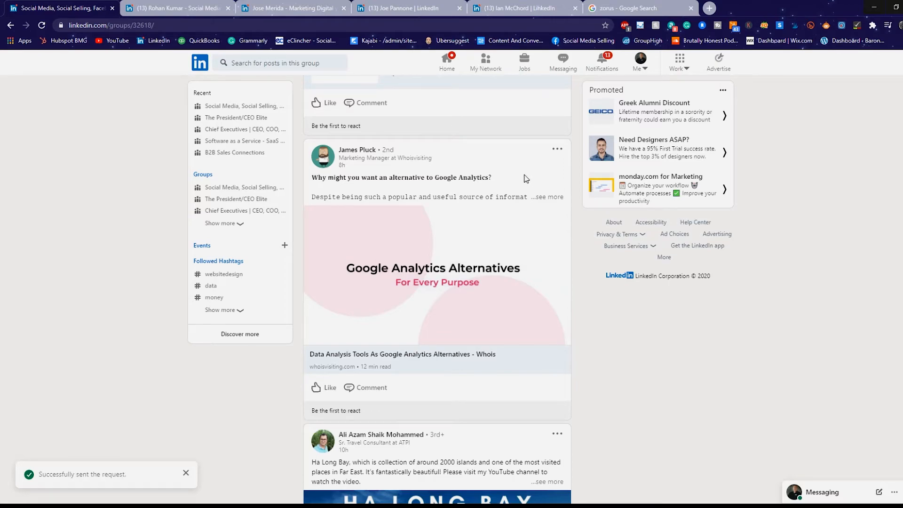
scroll(down, 3)
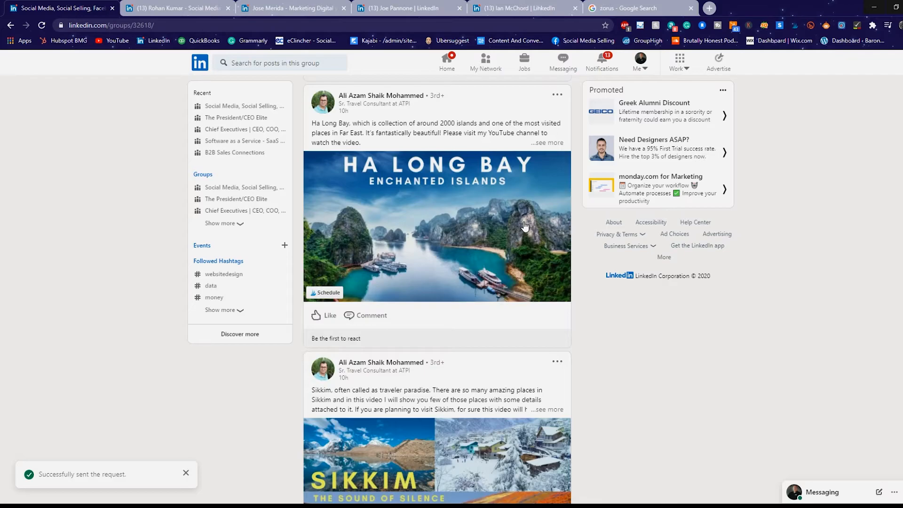
scroll(down, 3)
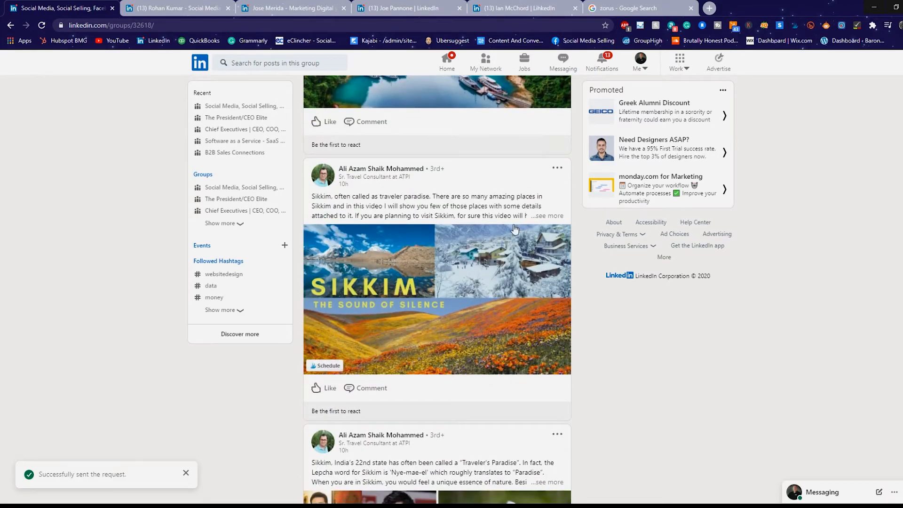
scroll(up, 3)
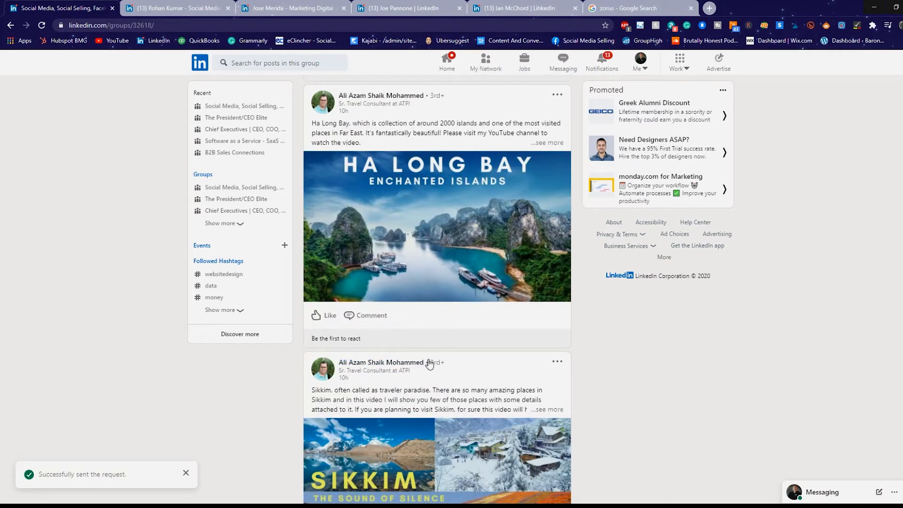
scroll(down, 3)
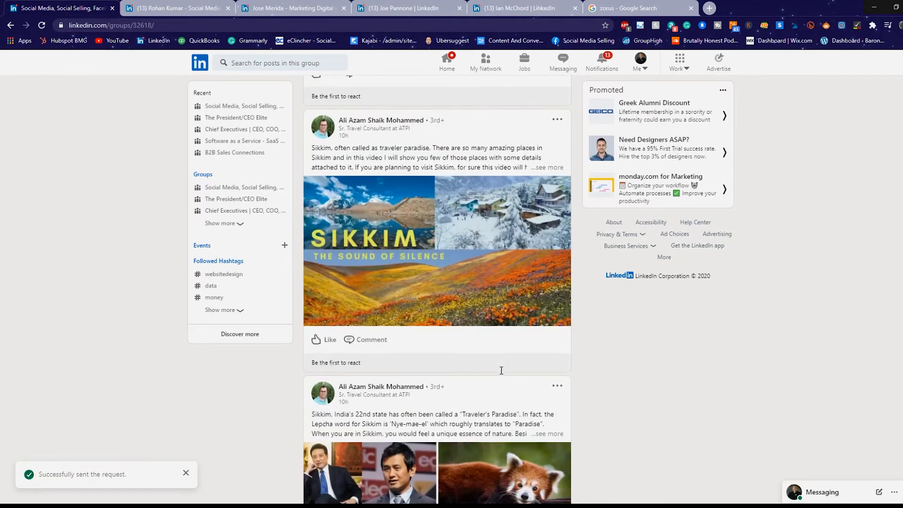
scroll(down, 3)
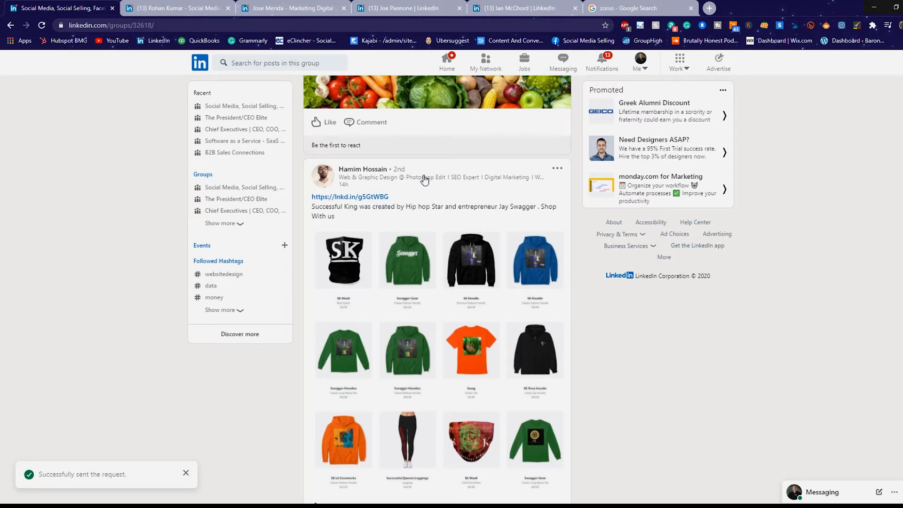
mouse_move(543, 199)
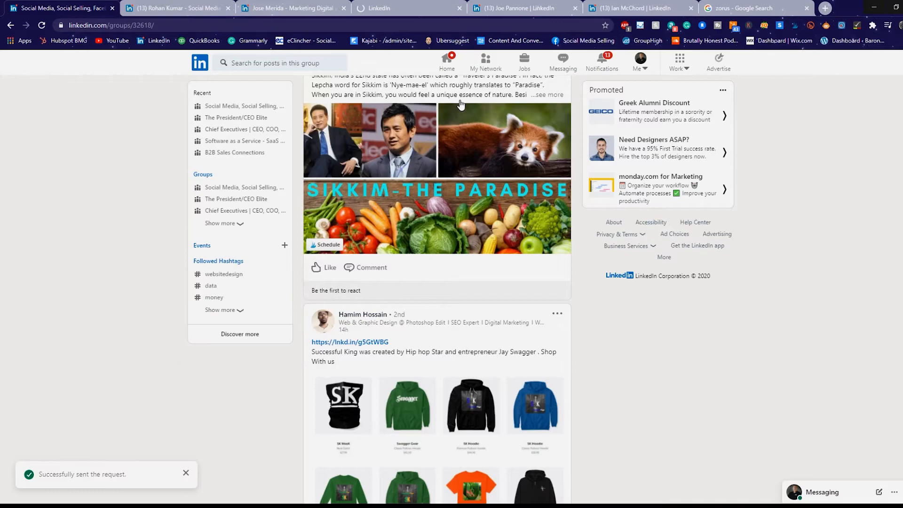
scroll(down, 3)
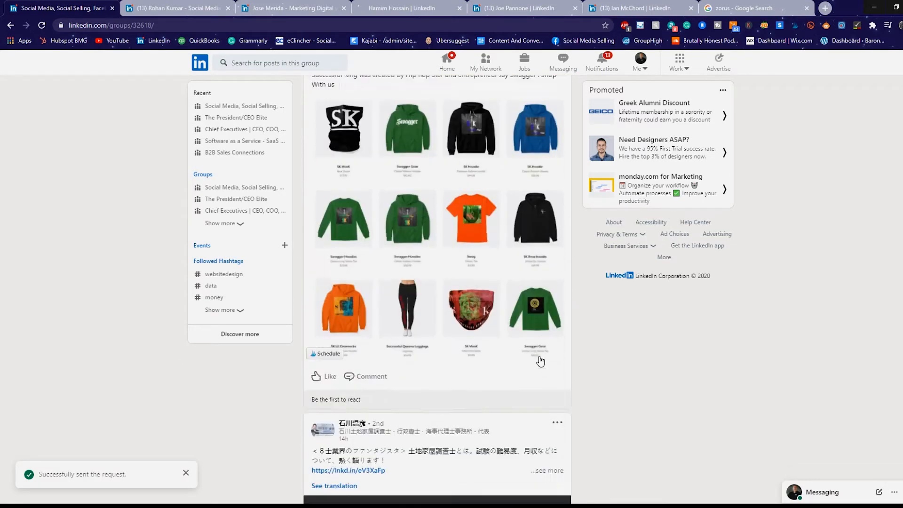
scroll(down, 3)
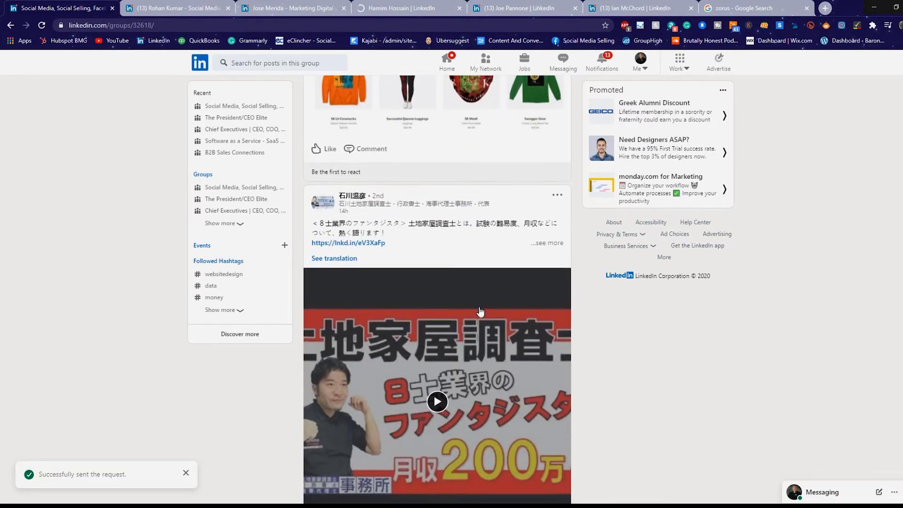
scroll(down, 3)
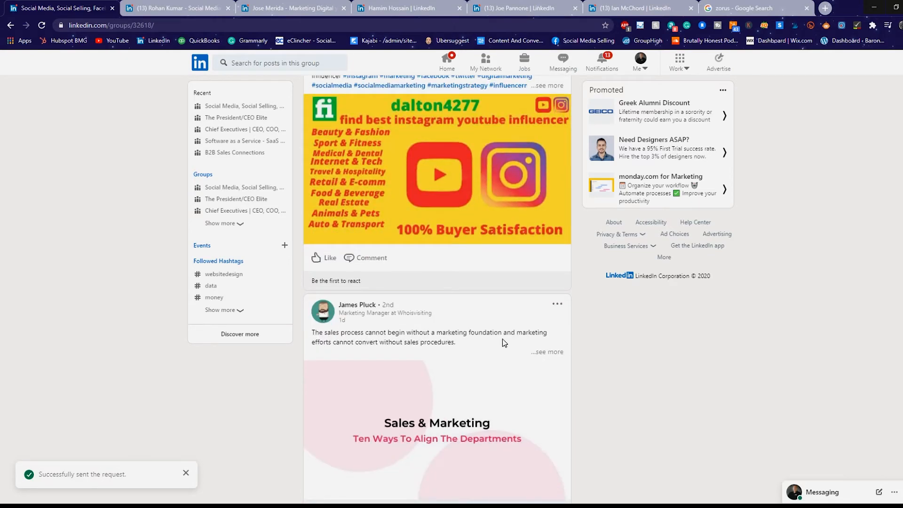
mouse_move(503, 327)
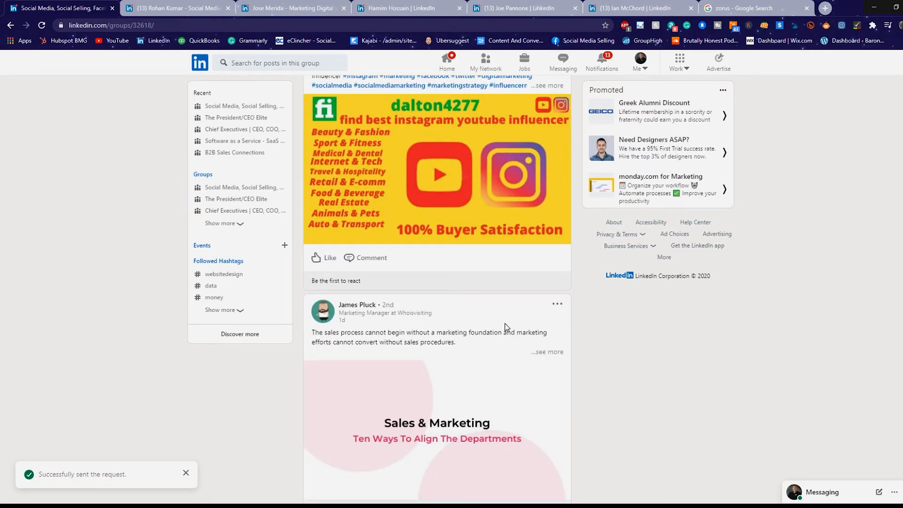
mouse_move(515, 301)
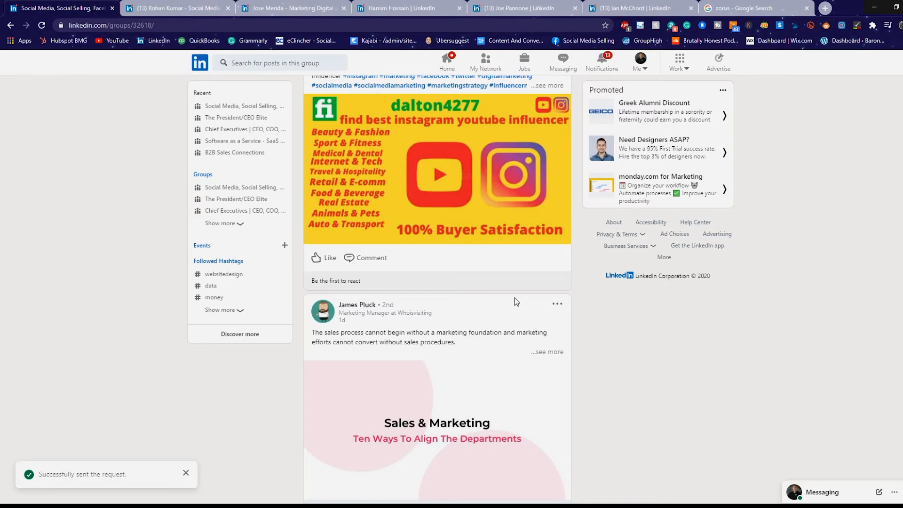